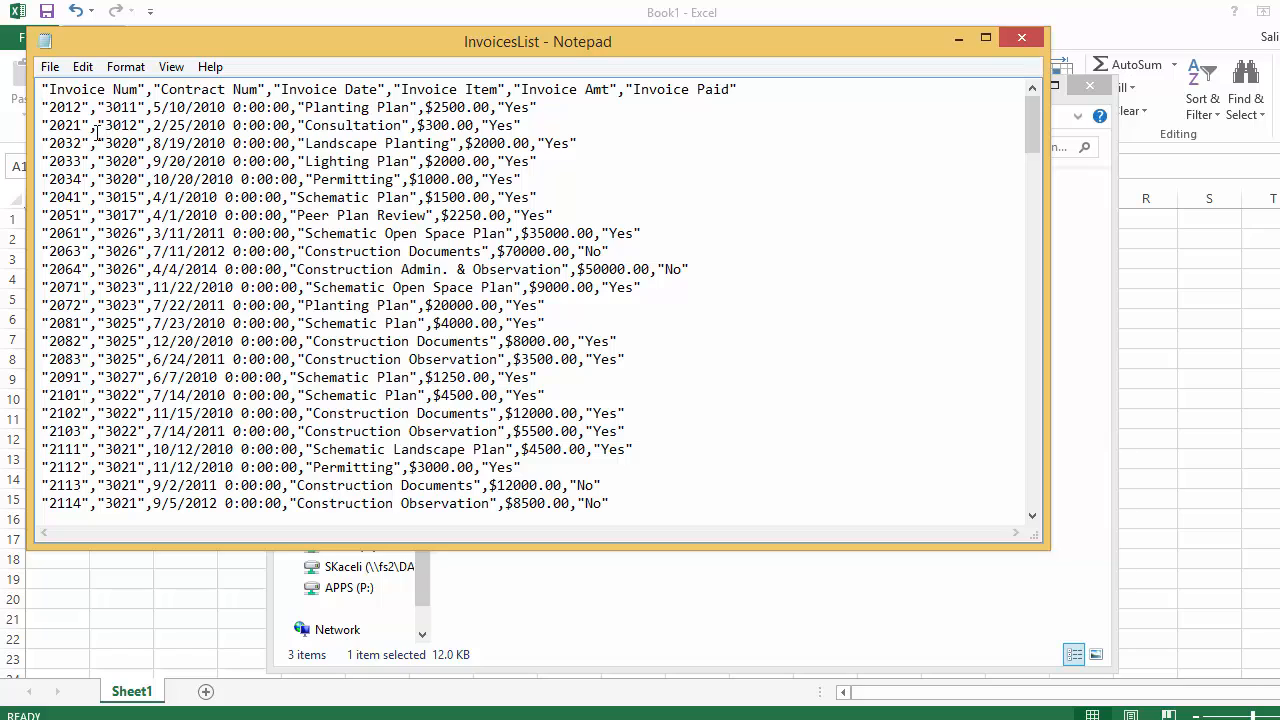
Step: Review invoice 2021 in InvoicesList, close Notepad, and check the assignment folder path
double_click(64, 125)
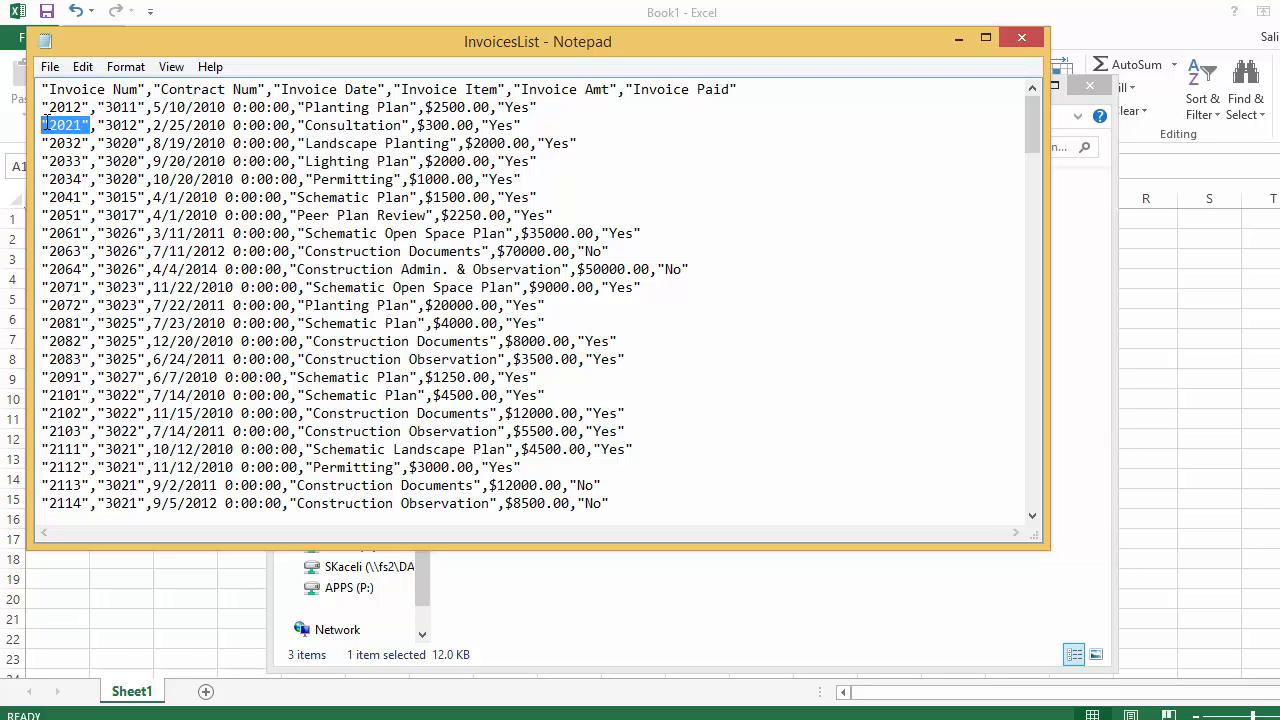
click(148, 125)
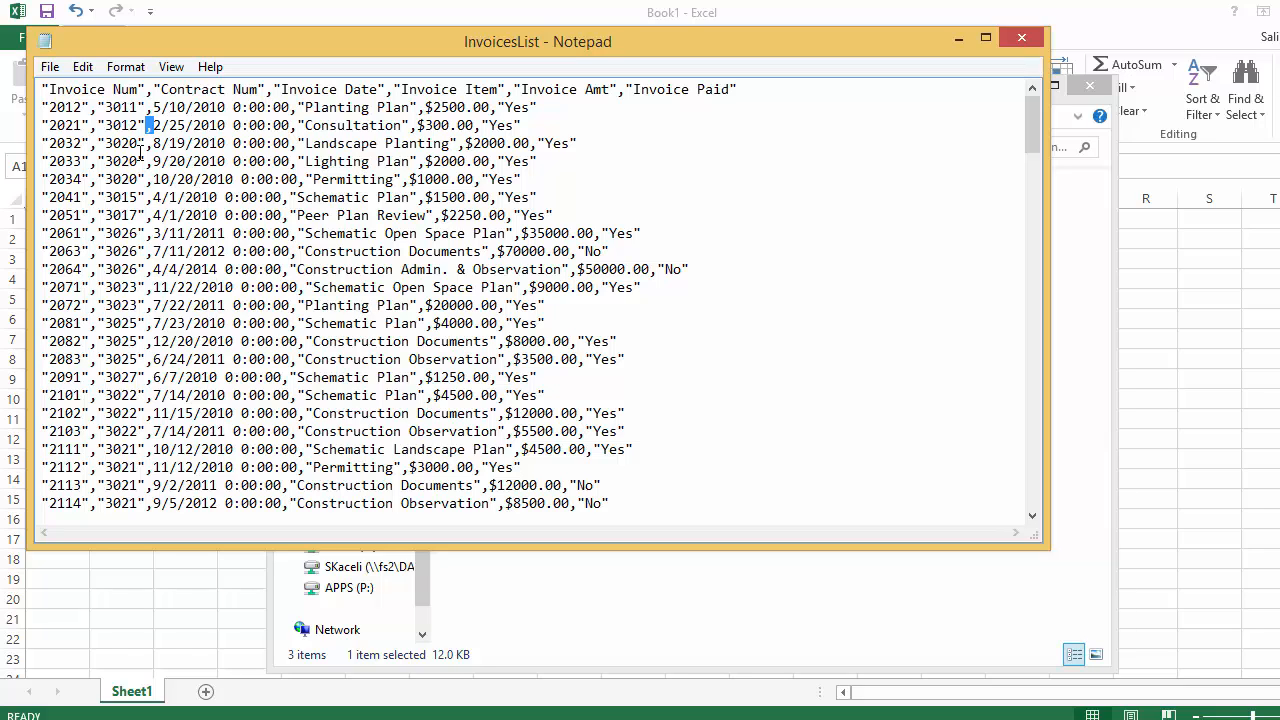
mouse_move(428, 210)
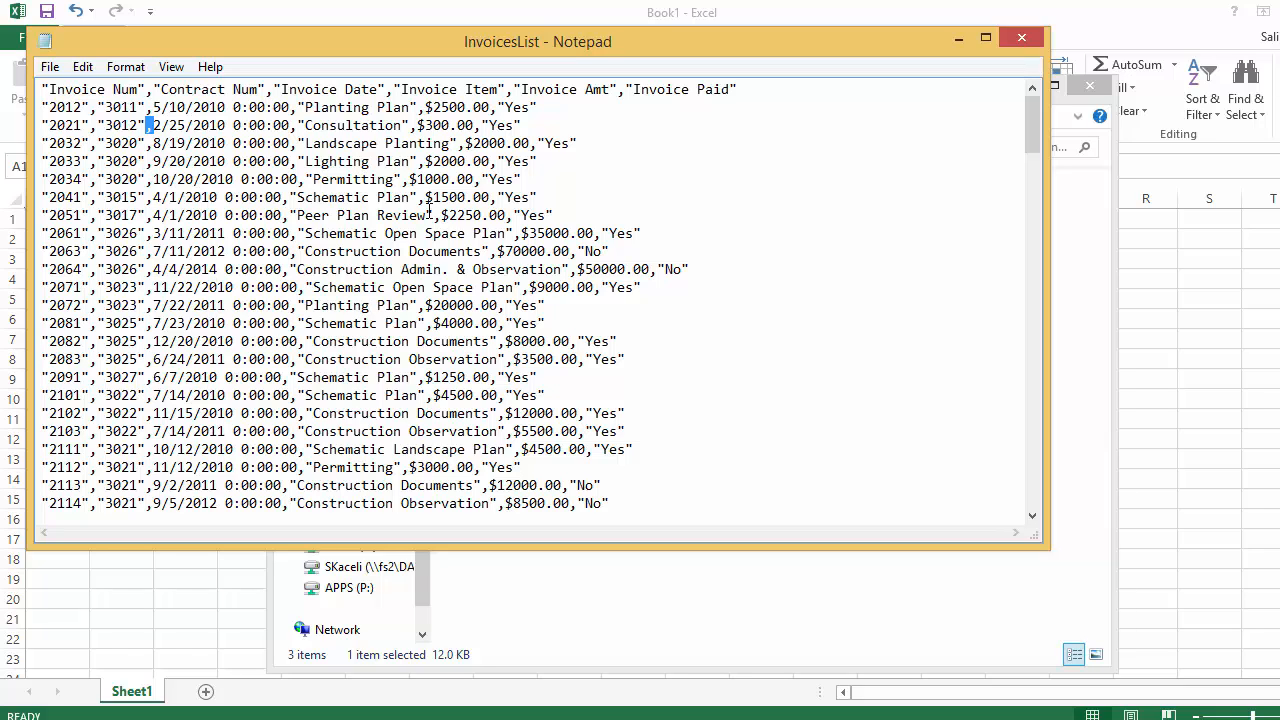
mouse_move(1021, 41)
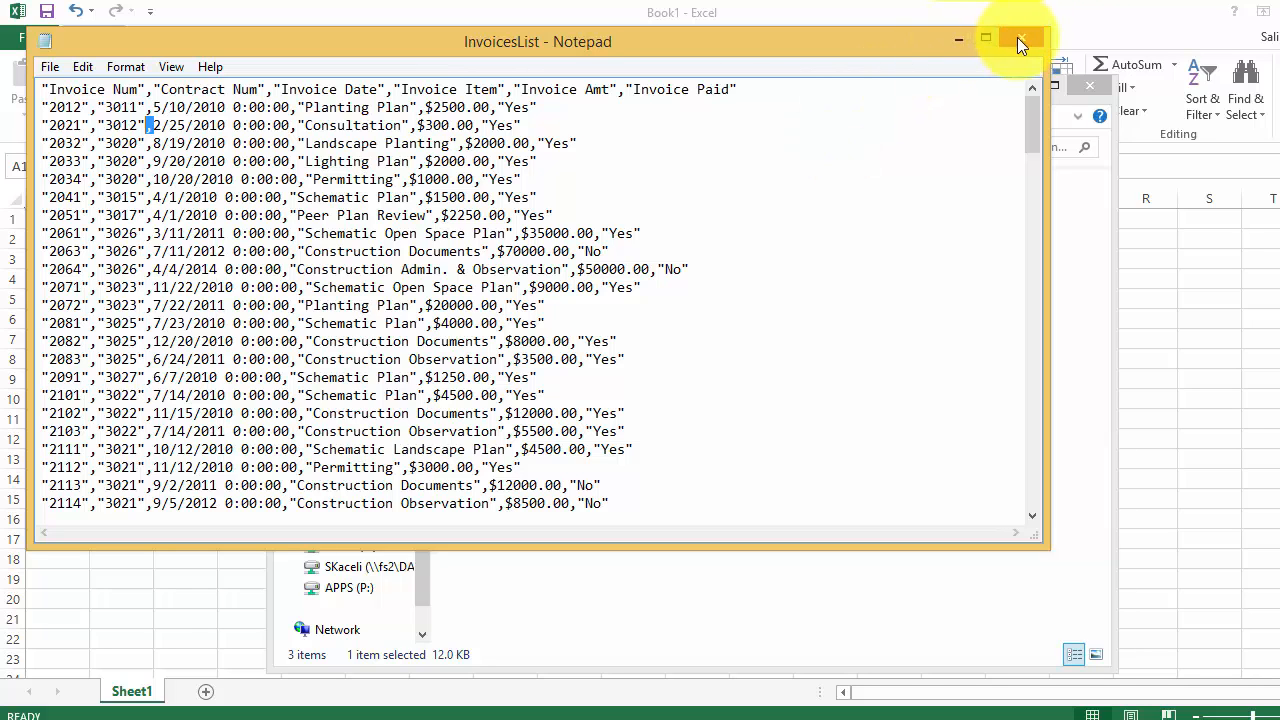
click(1020, 41)
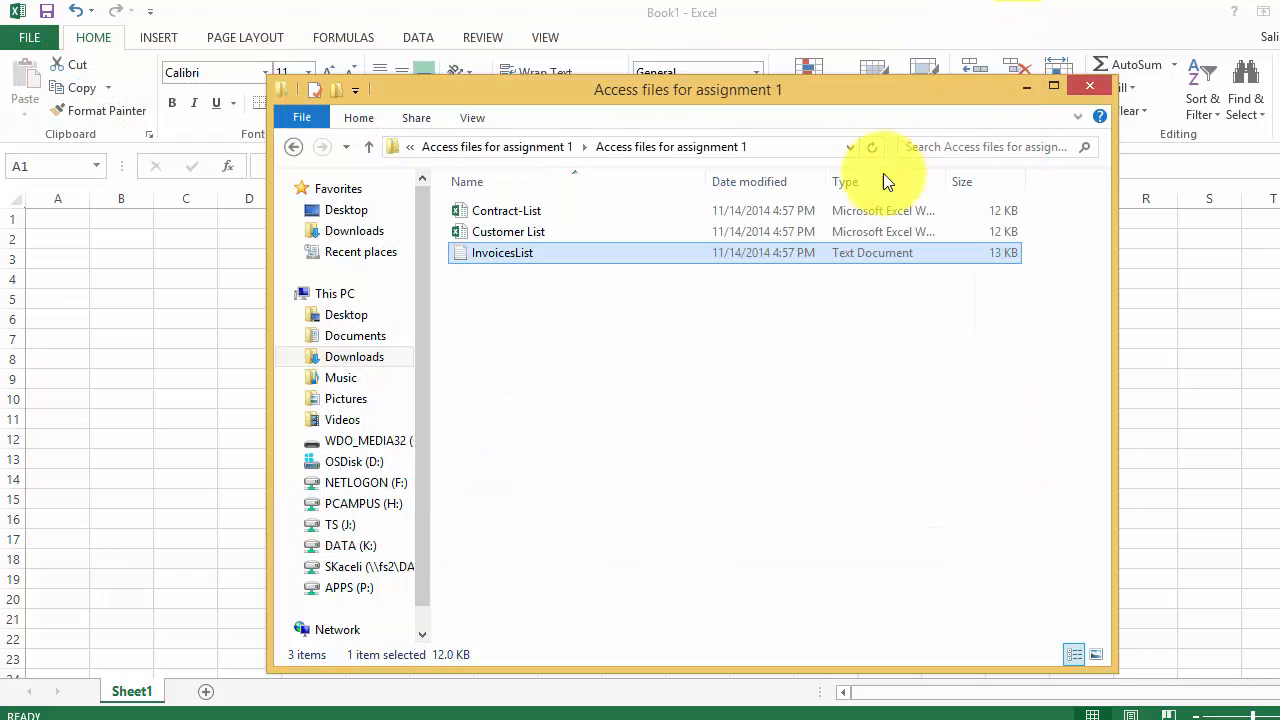
click(630, 147)
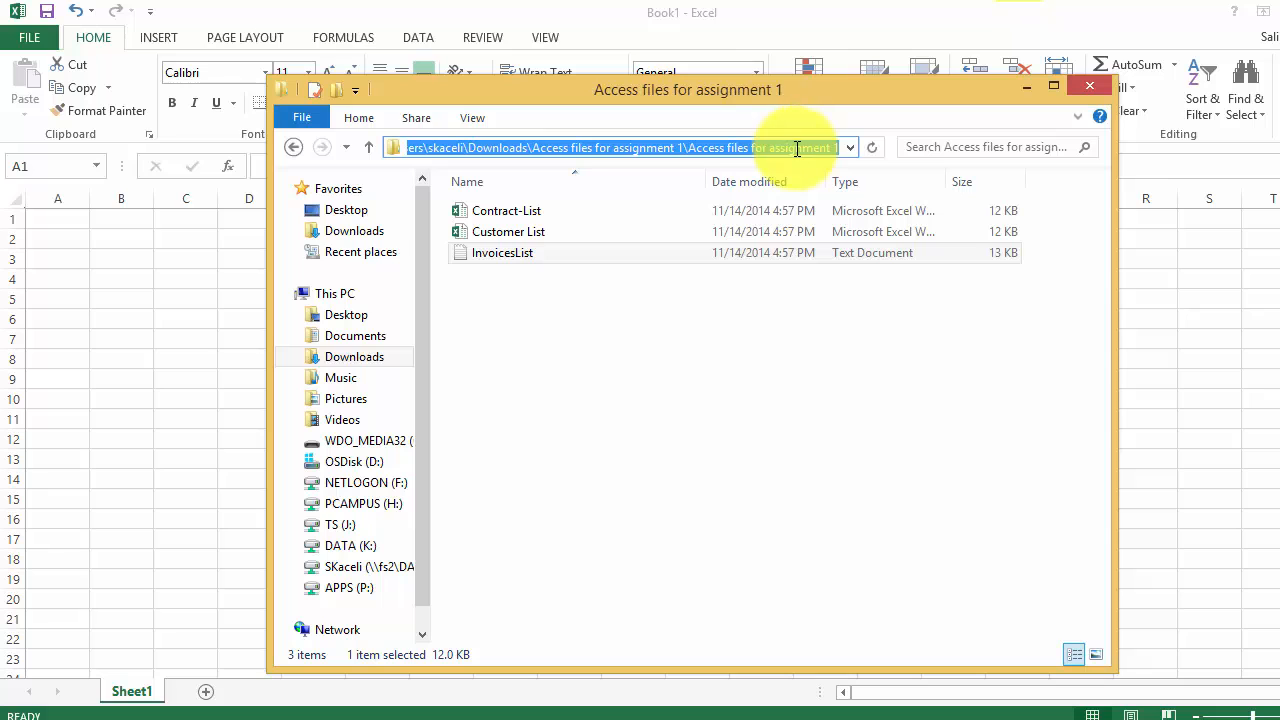
click(1089, 85)
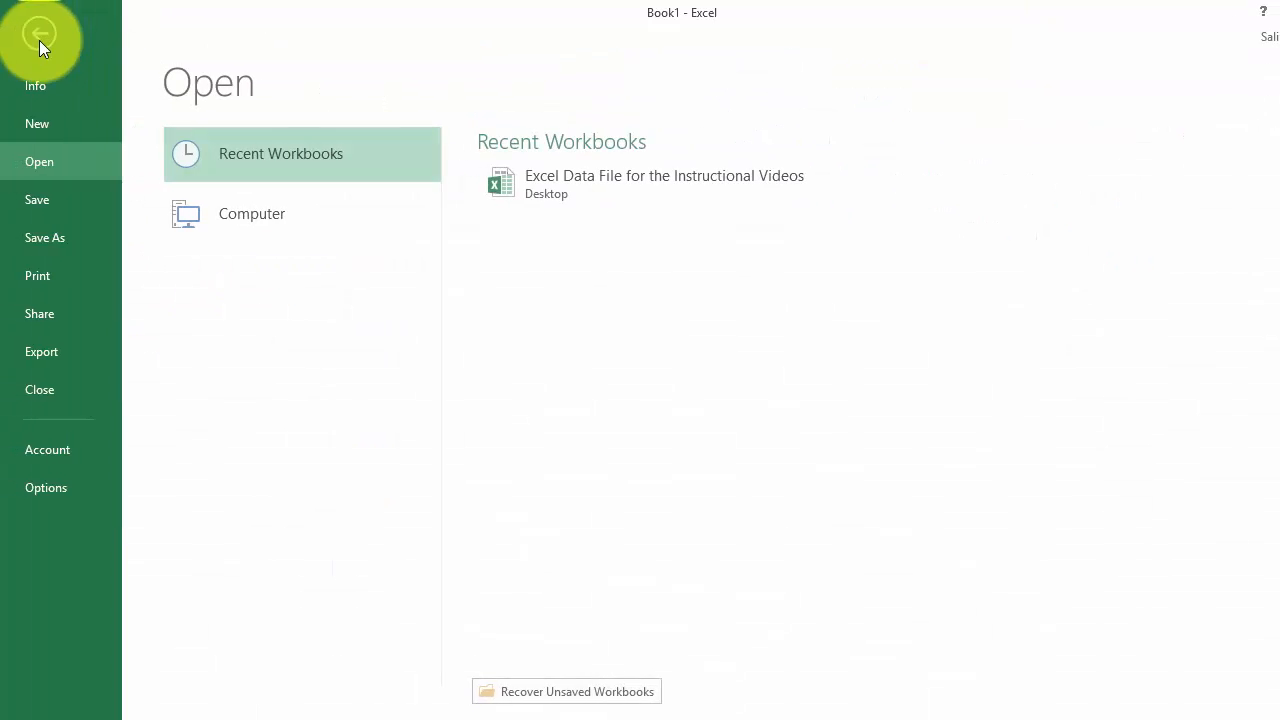
mouse_move(331, 190)
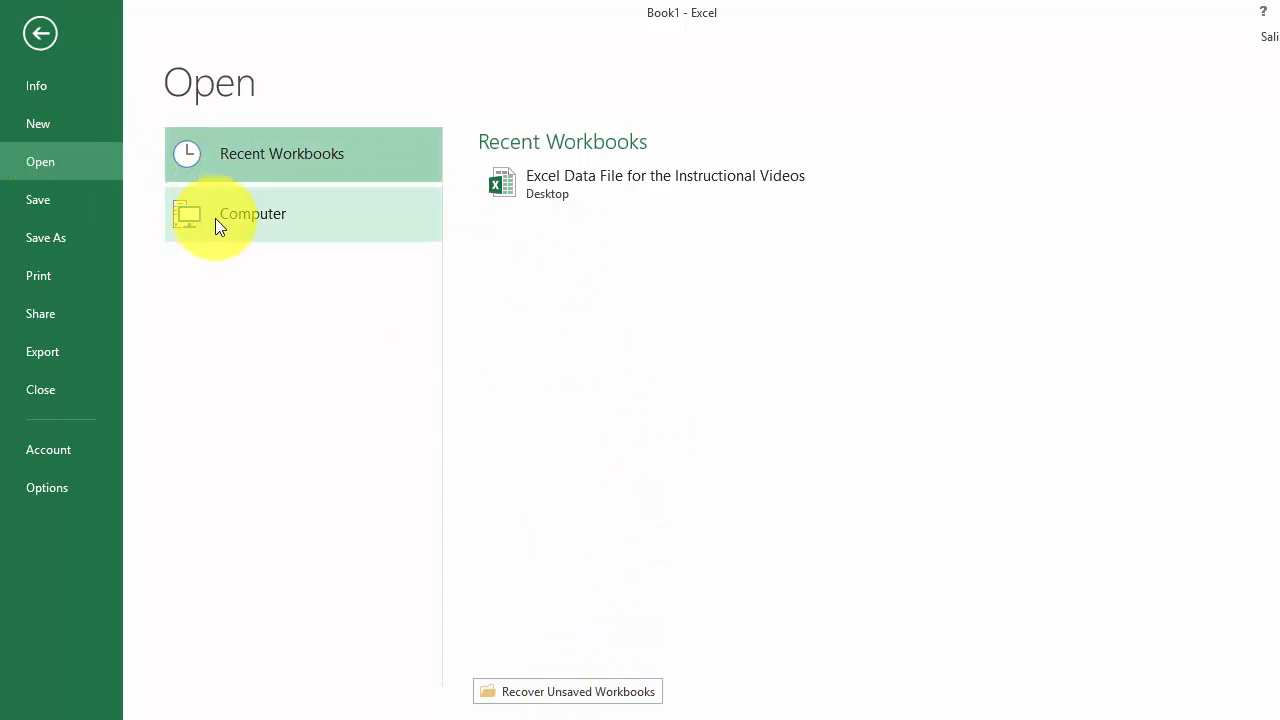
Step: Browse to 'Access files for assignment 1', show All Files, and open InvoicesList
click(253, 213)
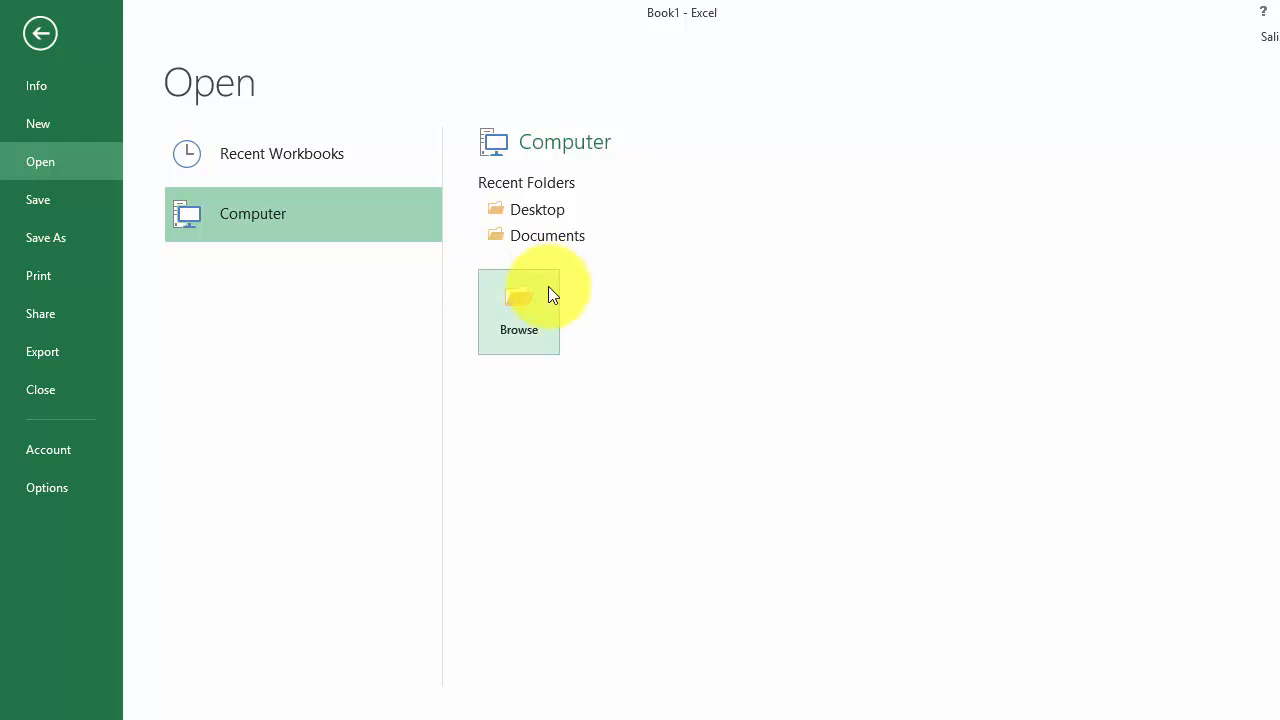
click(518, 310)
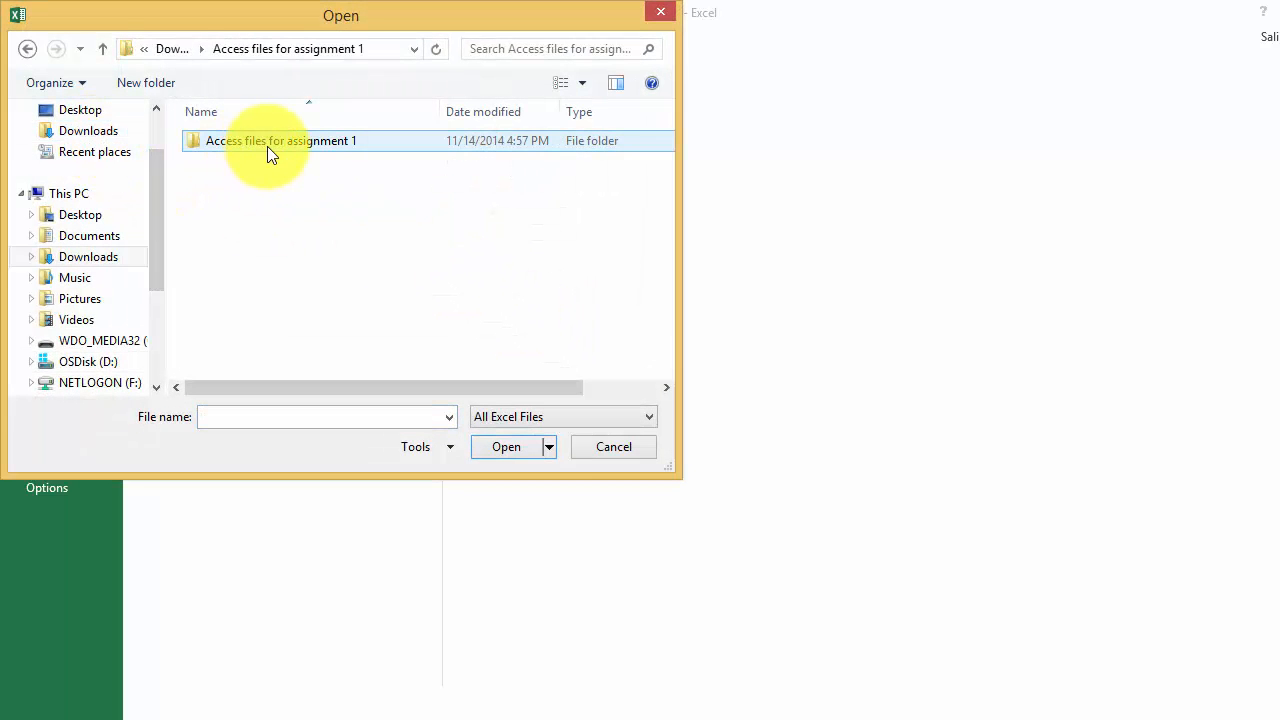
double_click(281, 140)
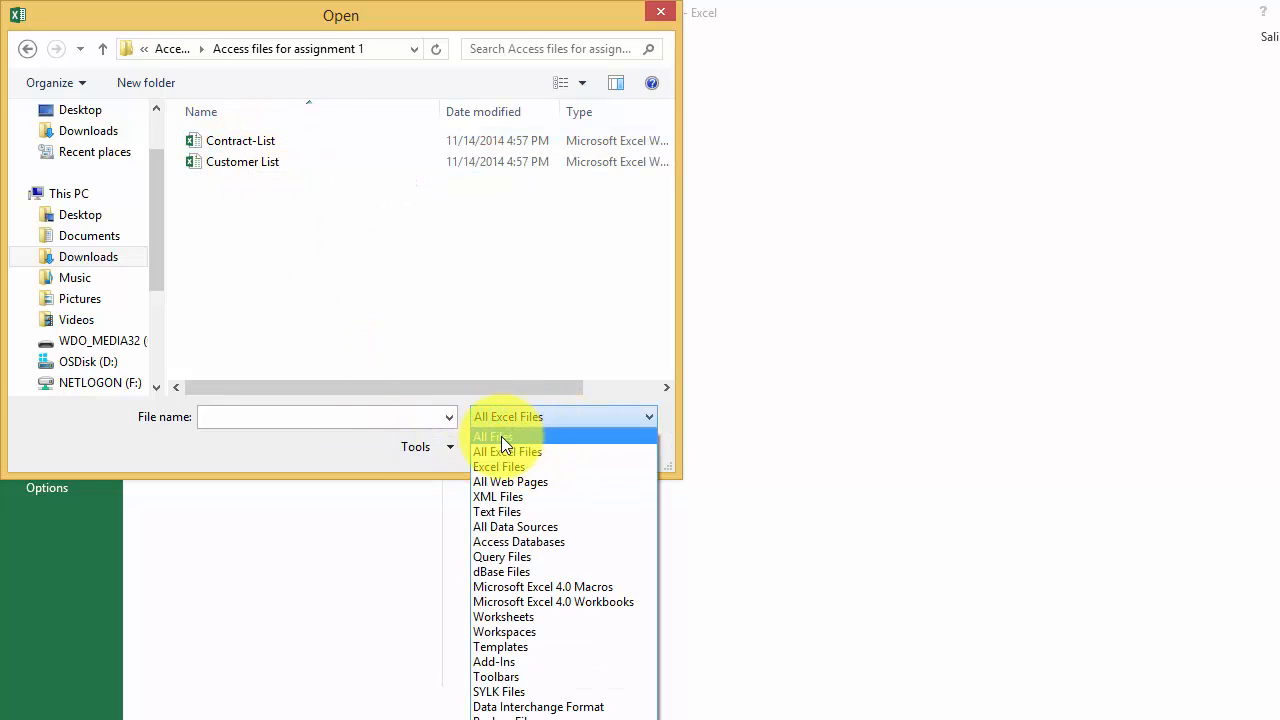
click(490, 436)
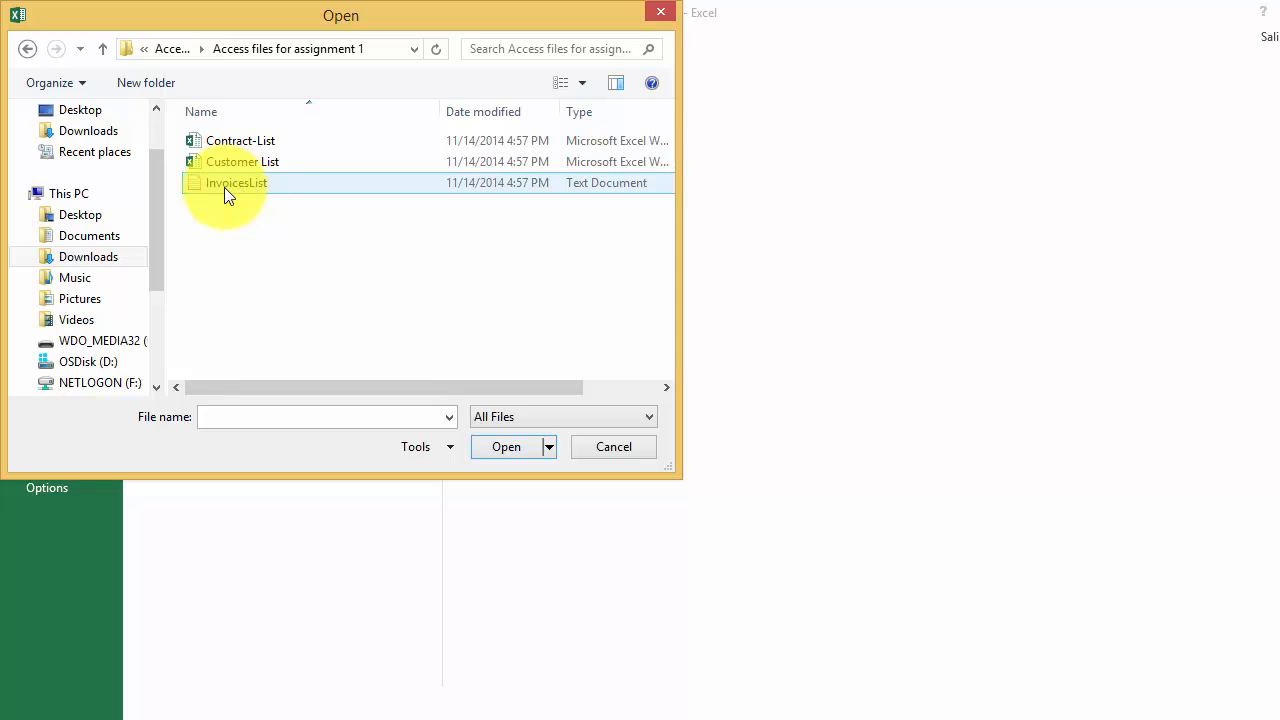
click(237, 182)
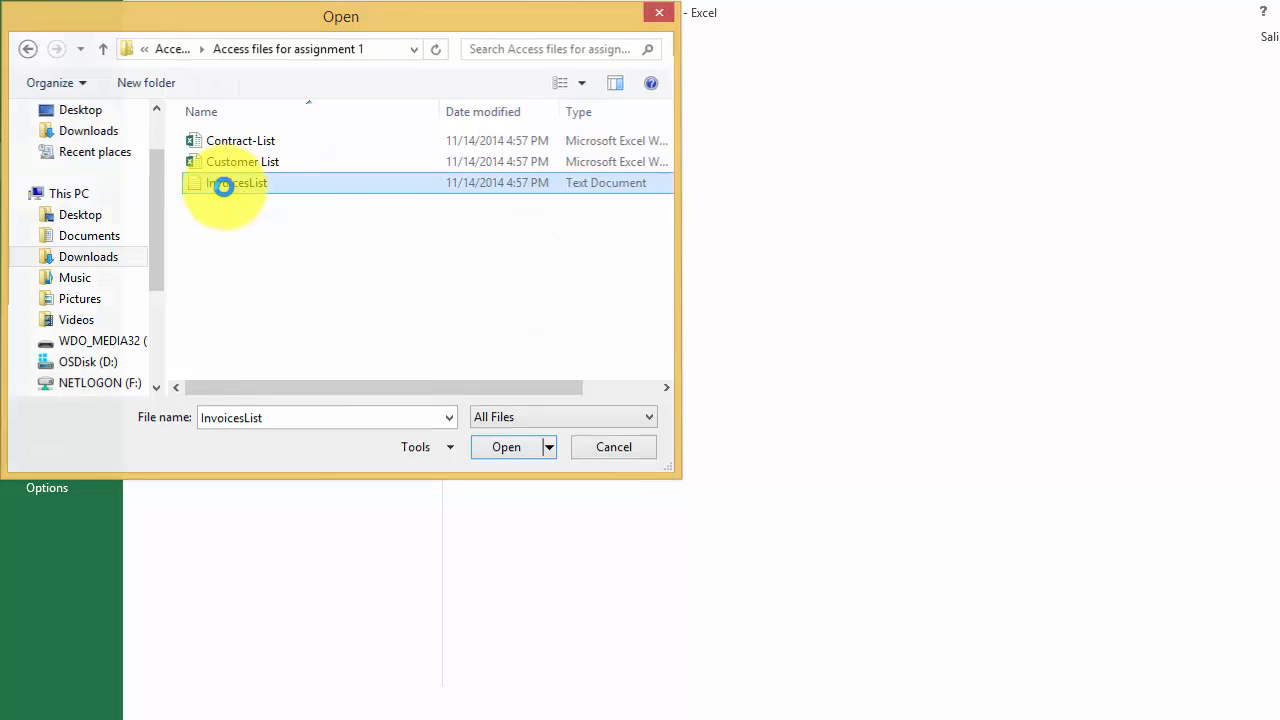
click(506, 447)
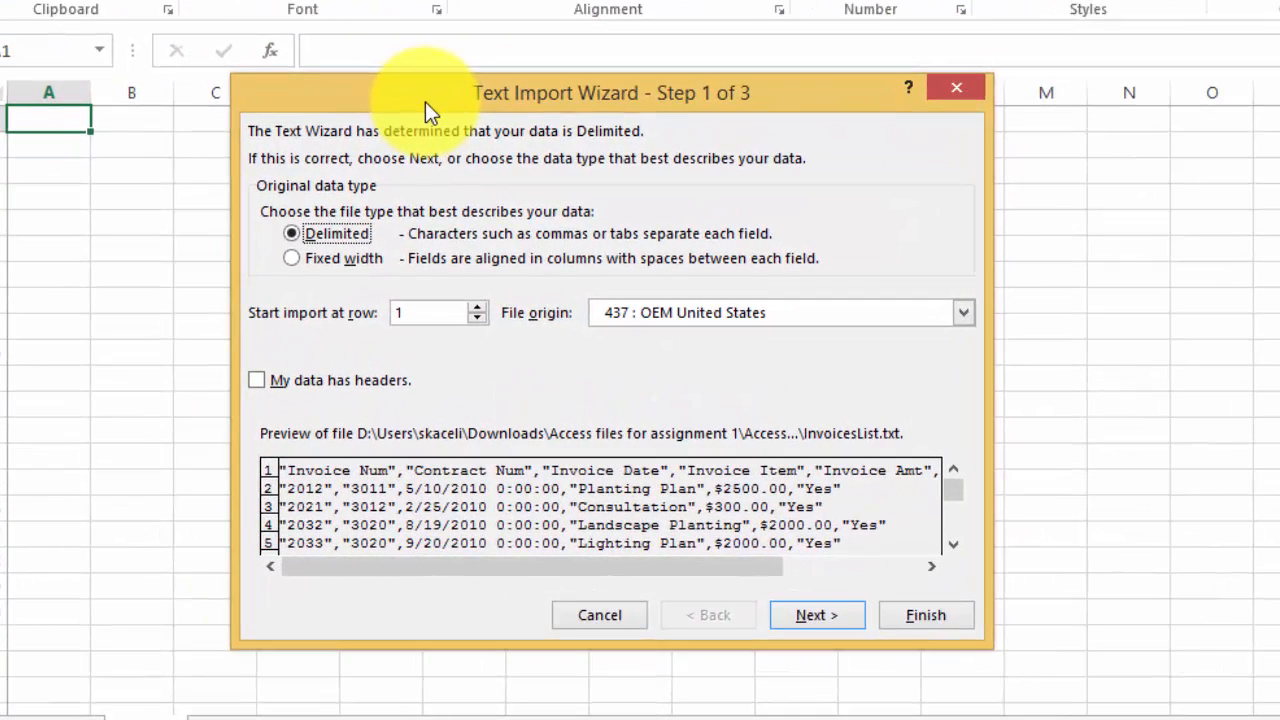
mouse_move(450, 120)
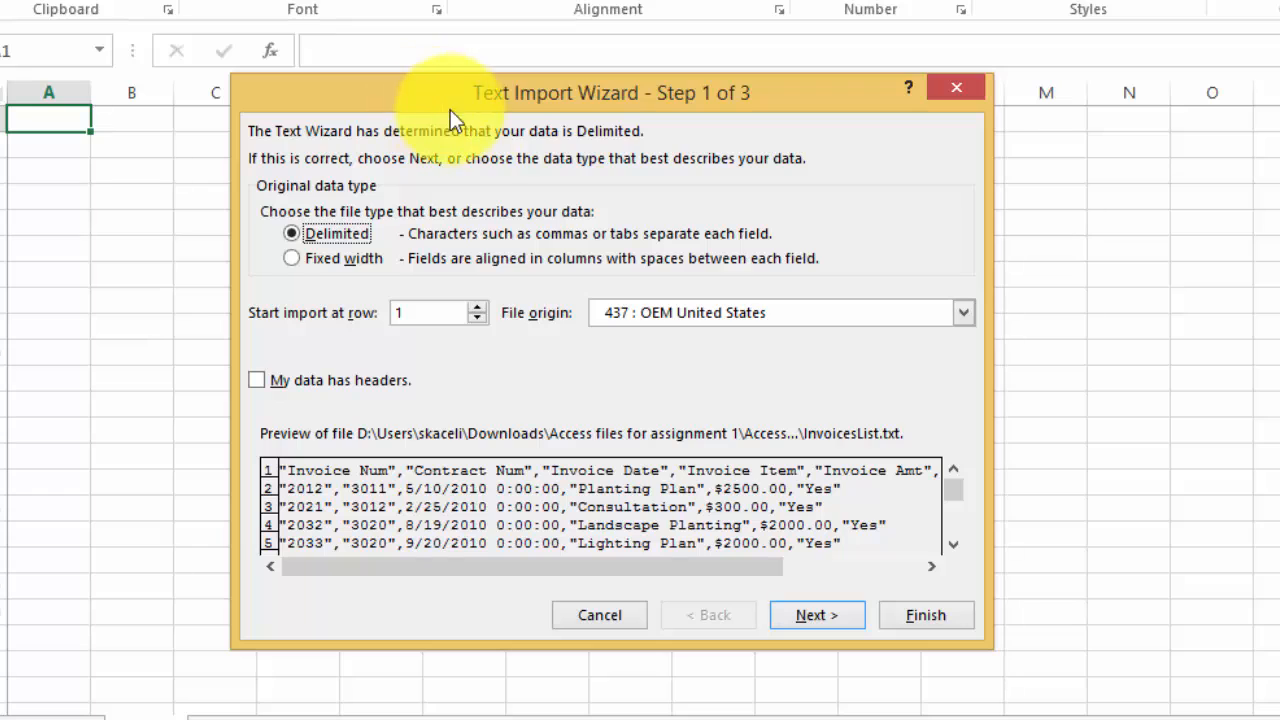
mouse_move(565, 160)
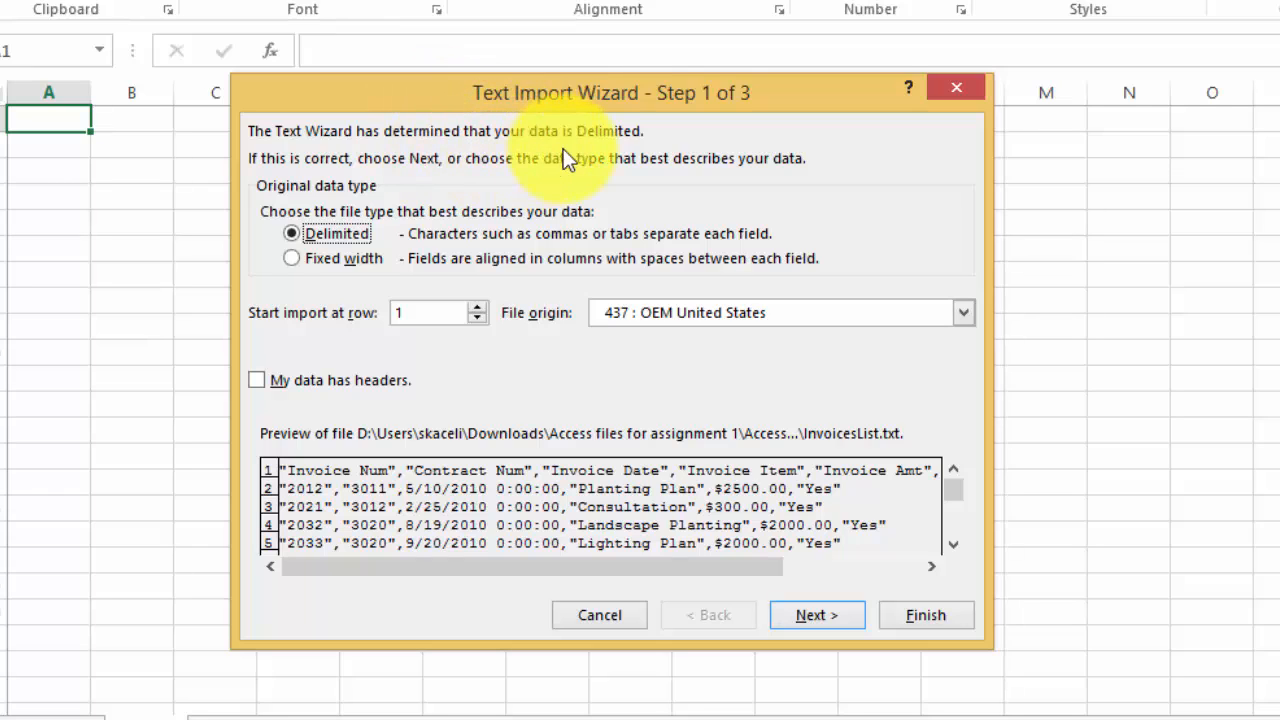
mouse_move(330, 145)
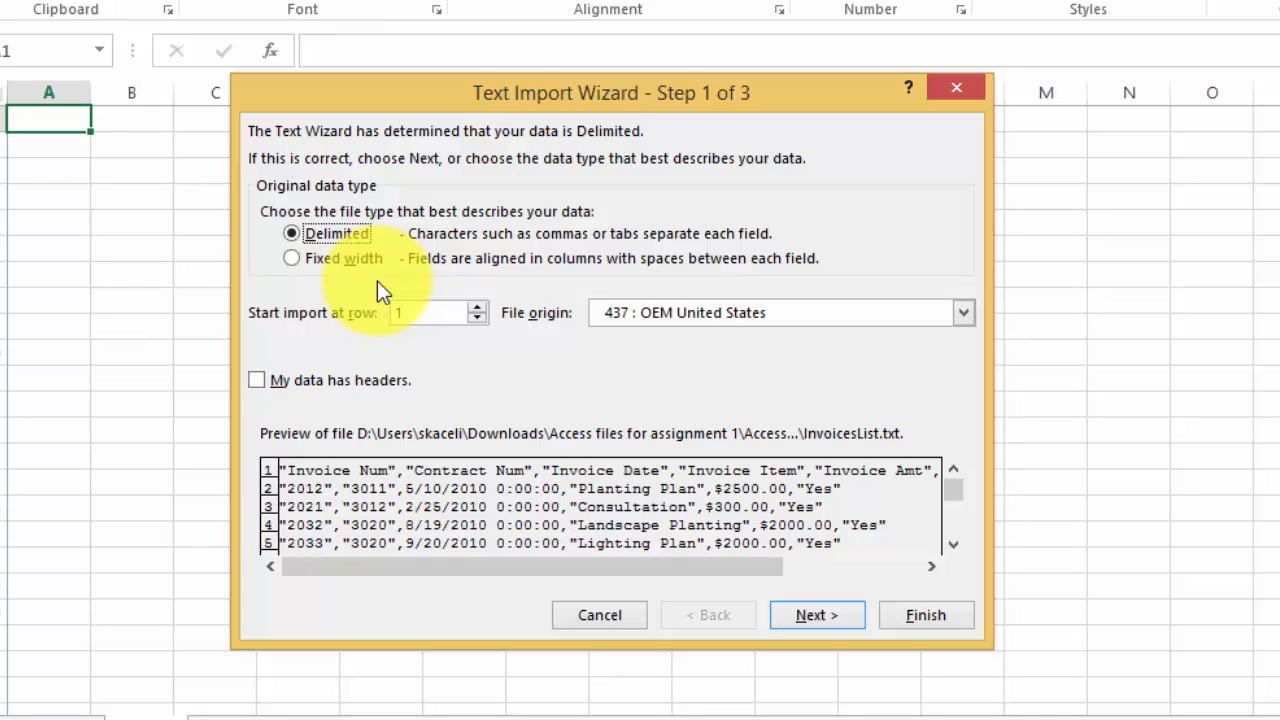
mouse_move(235, 405)
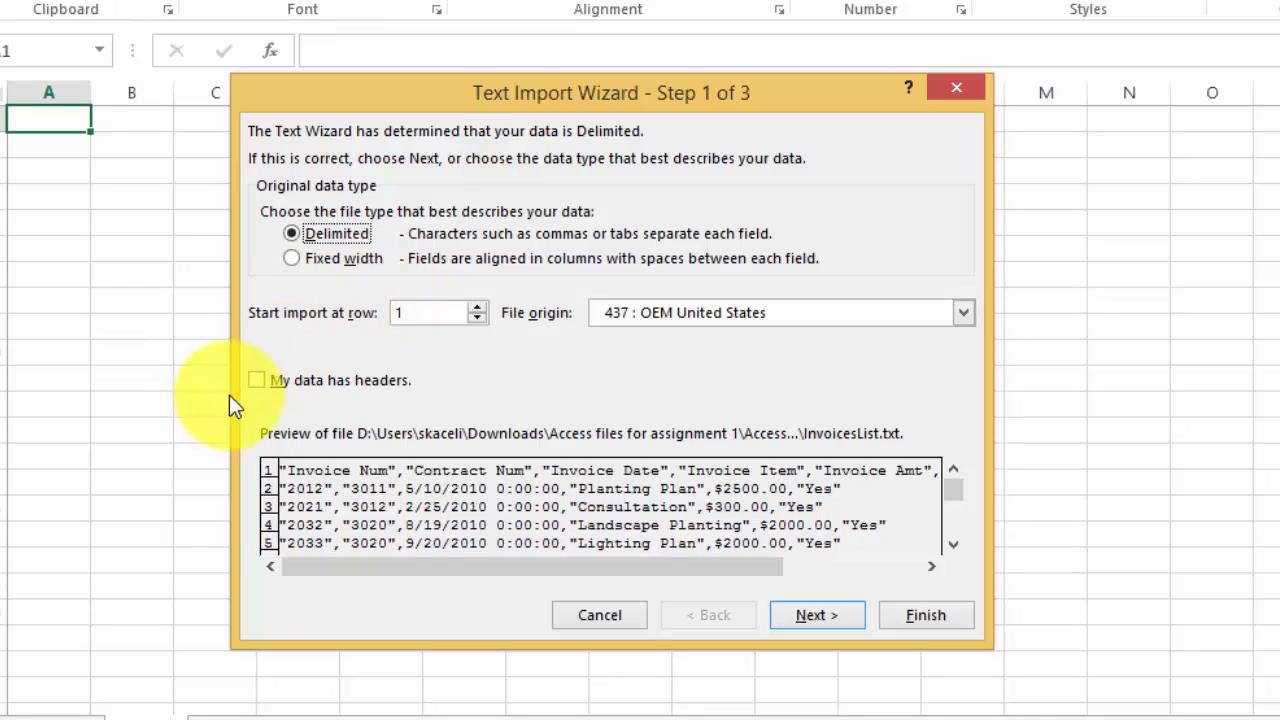
mouse_move(500, 385)
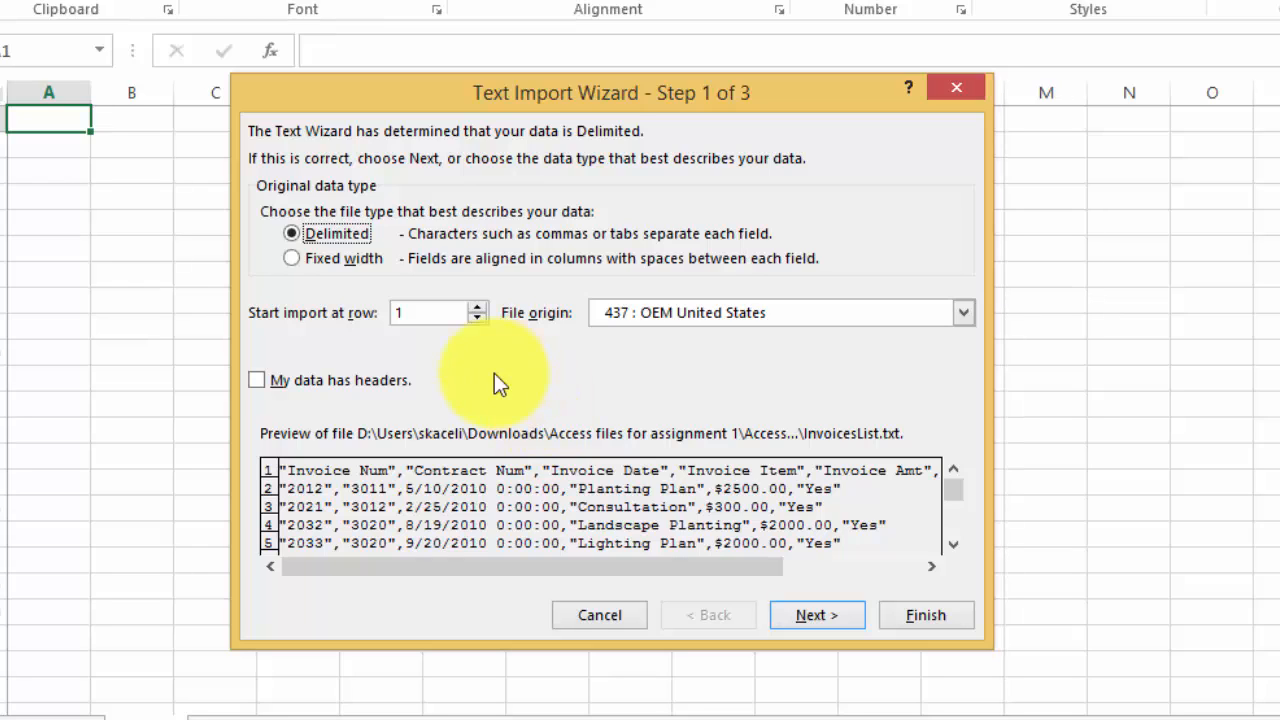
mouse_move(263, 398)
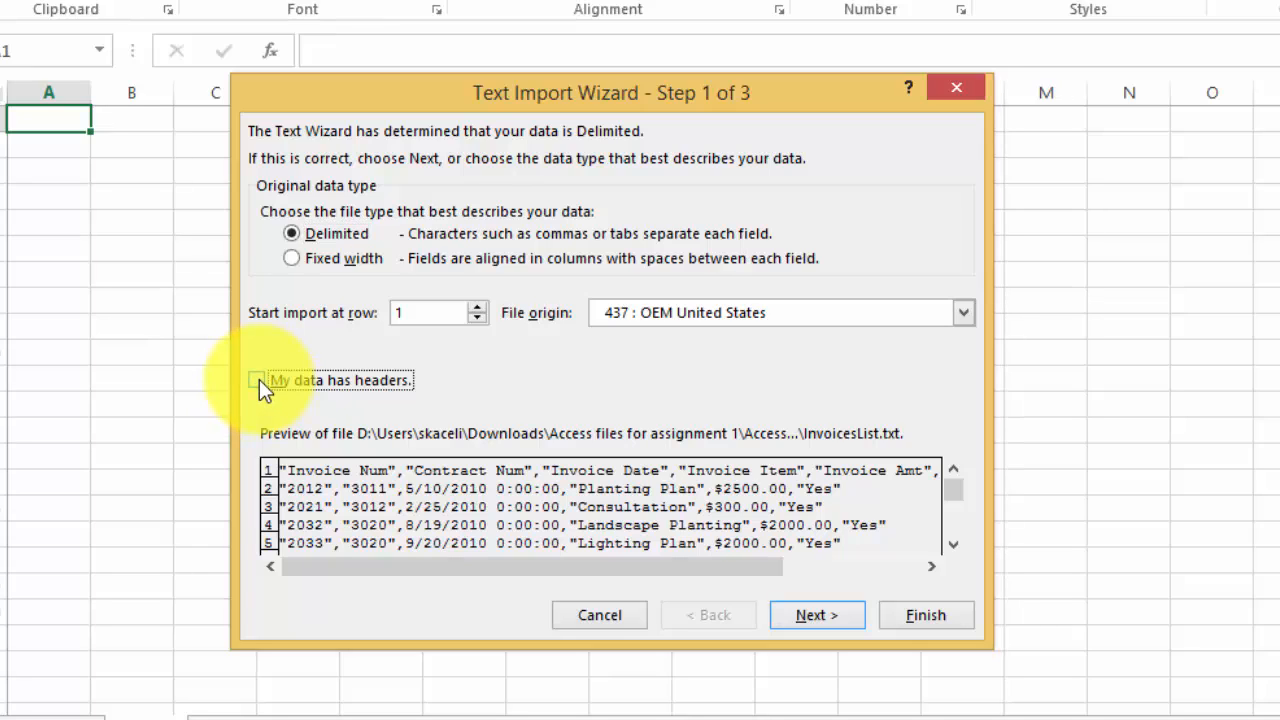
Step: Keep Delimited, mark the data as having headers, and advance to delimiter settings
click(257, 380)
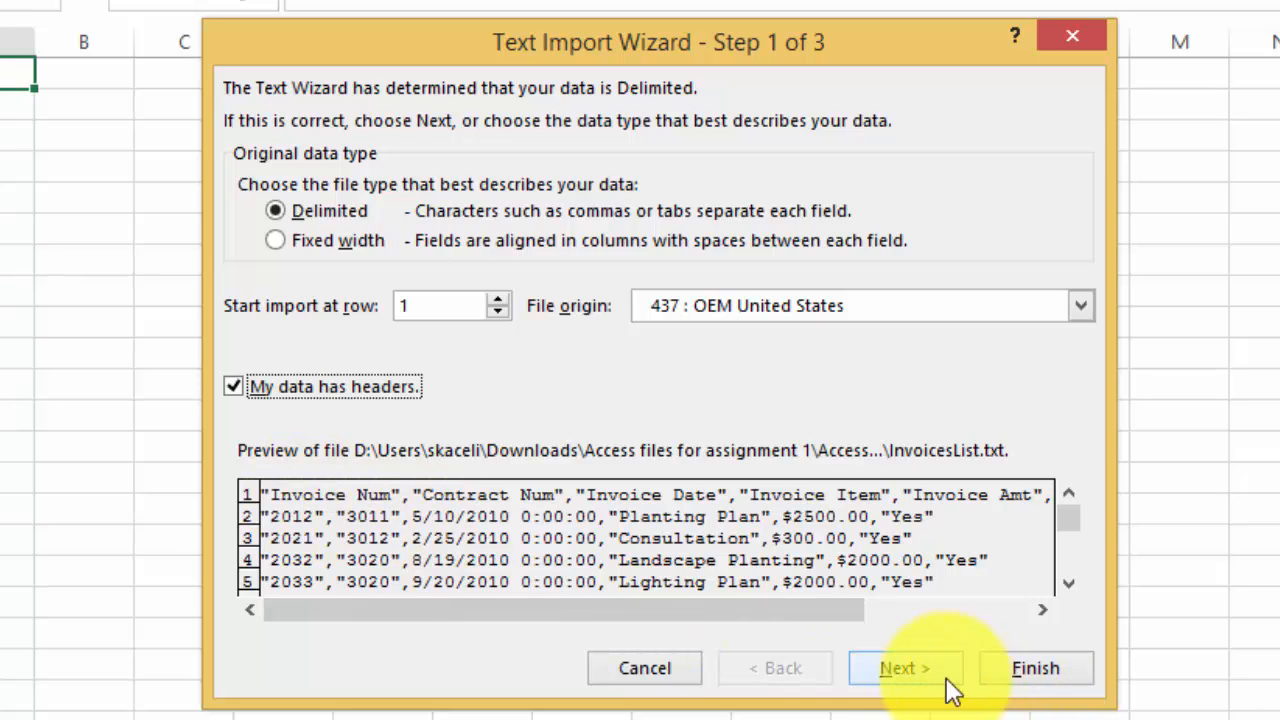
click(904, 668)
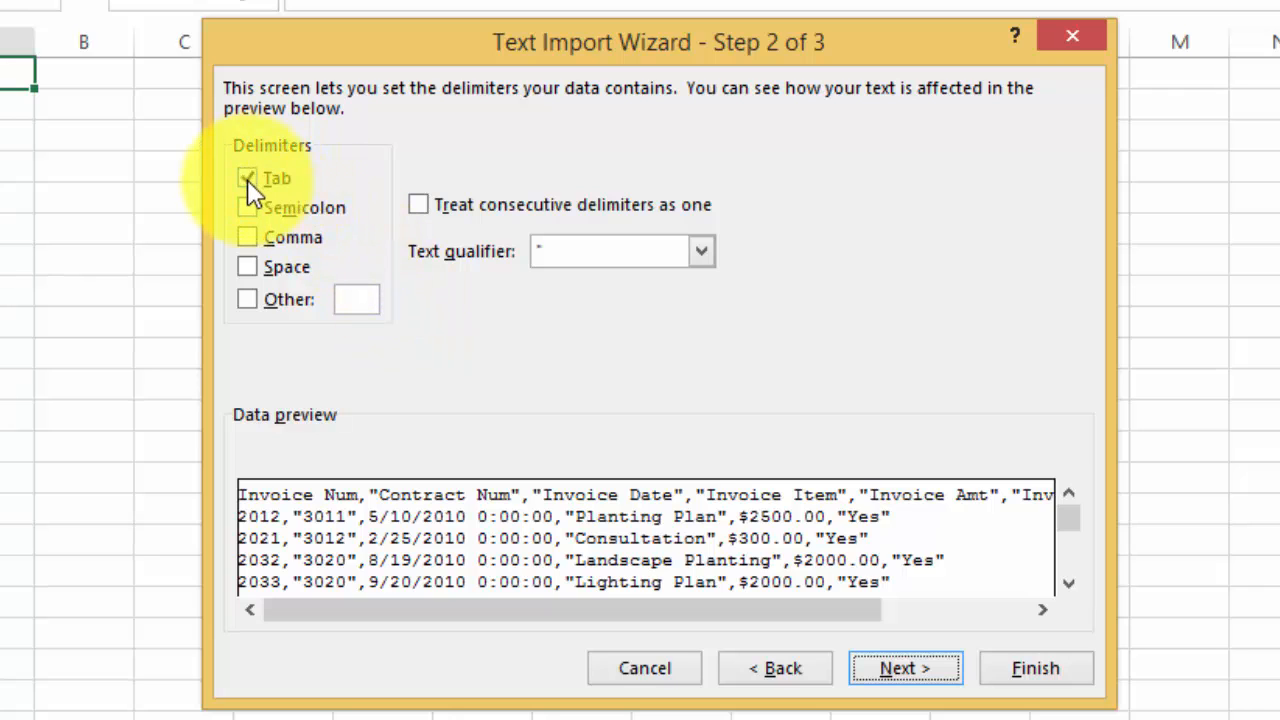
Step: Change the import delimiter from Tab to Comma
click(247, 178)
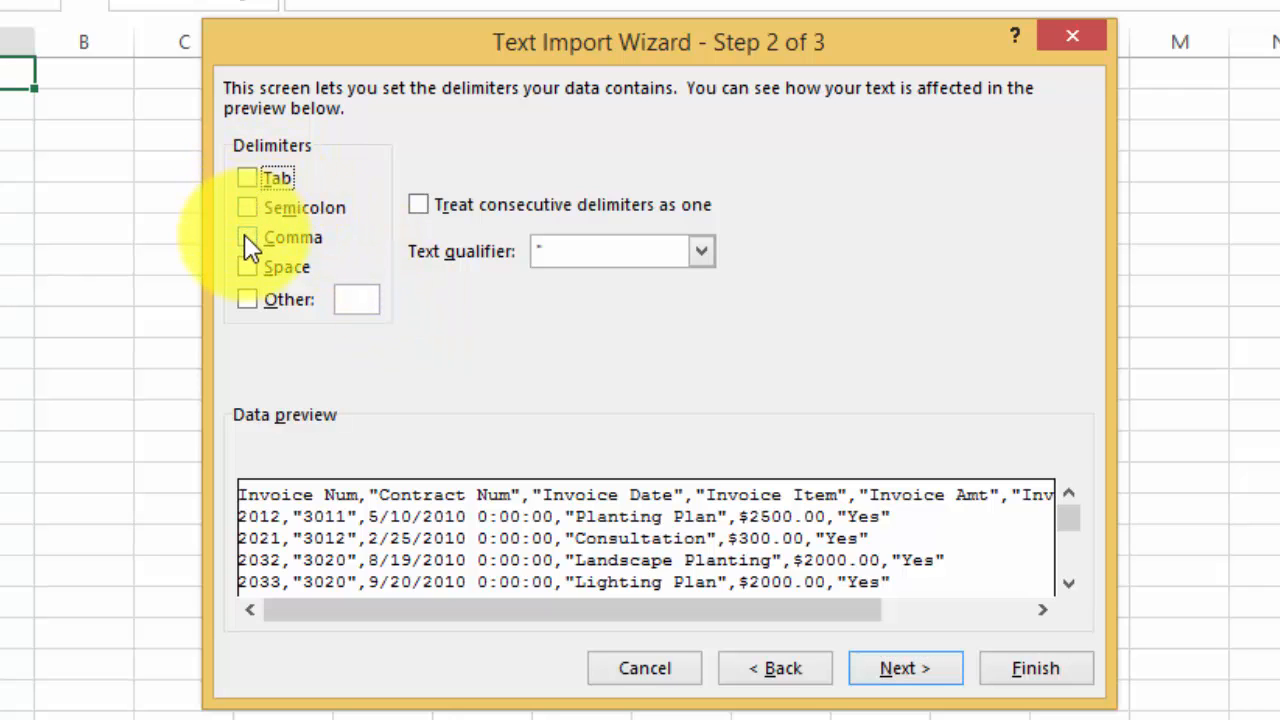
click(247, 237)
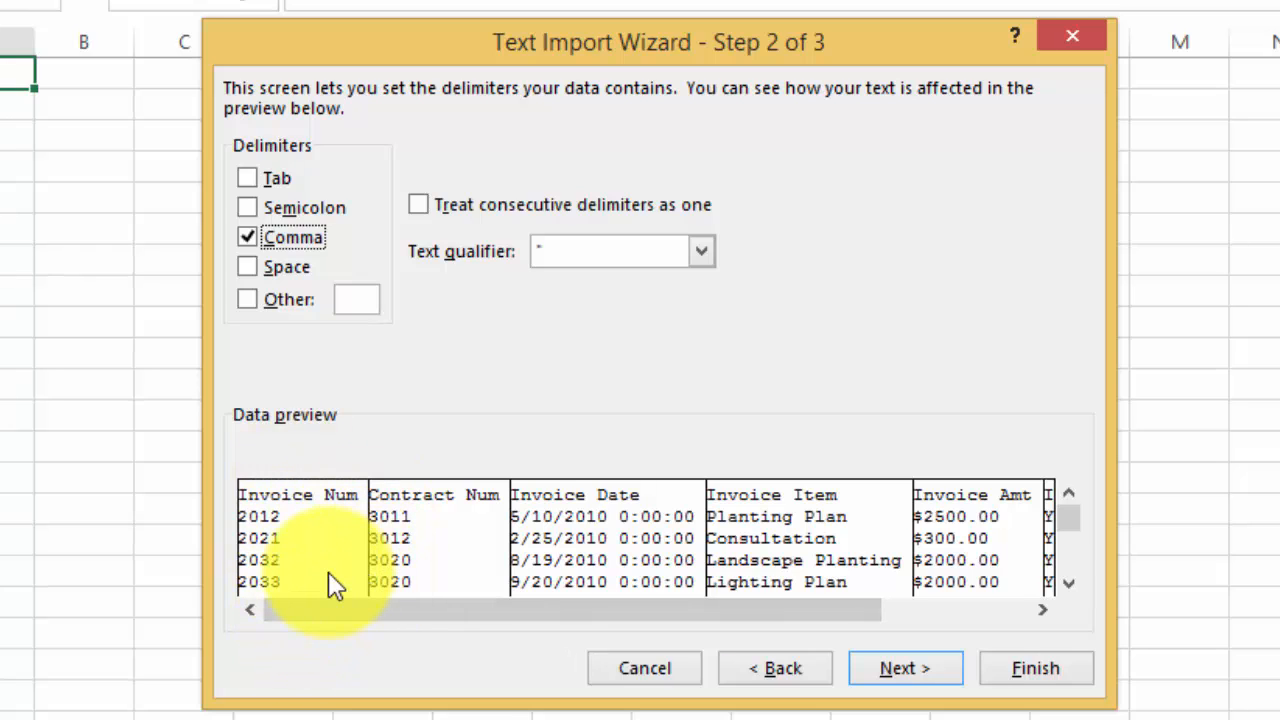
mouse_move(258, 190)
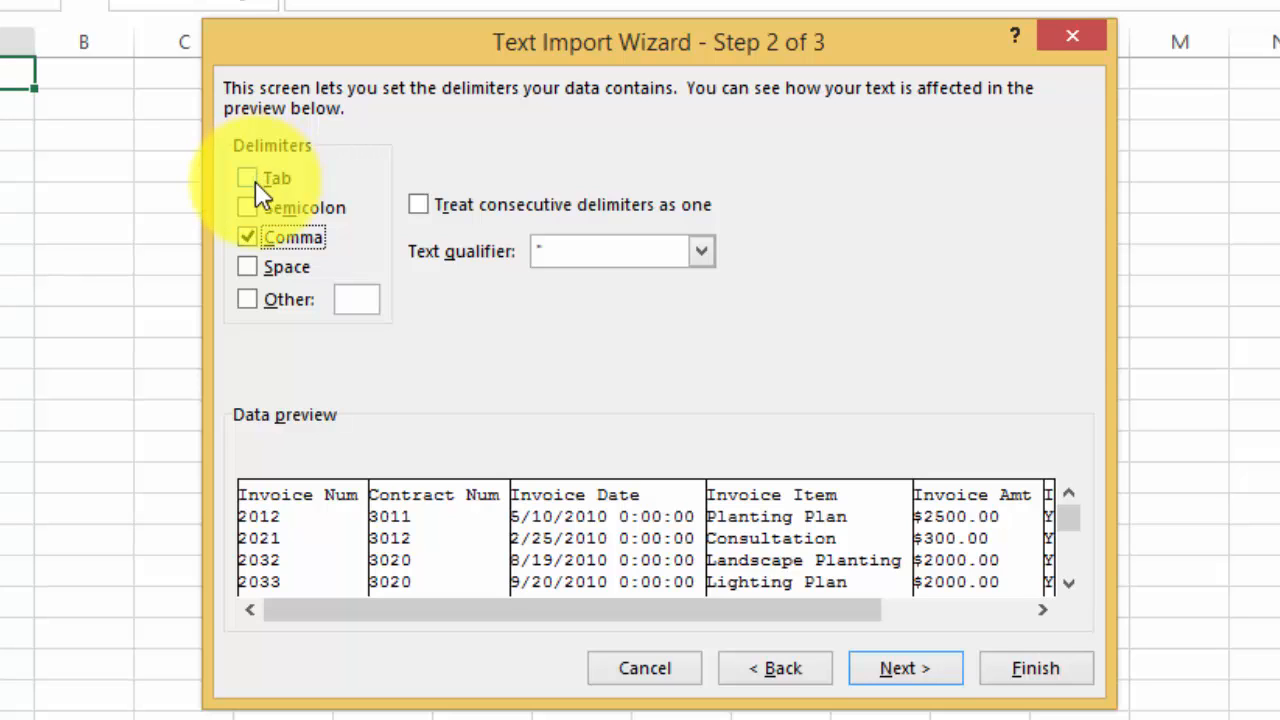
mouse_move(262, 210)
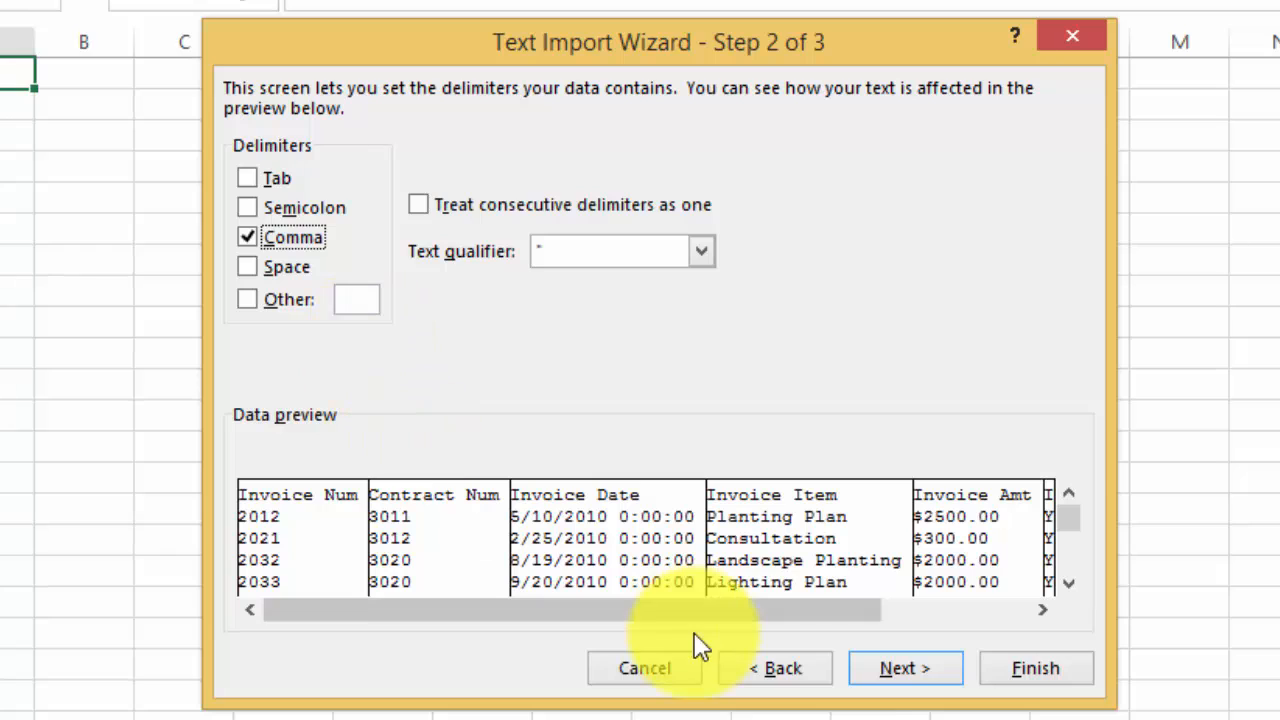
mouse_move(850, 680)
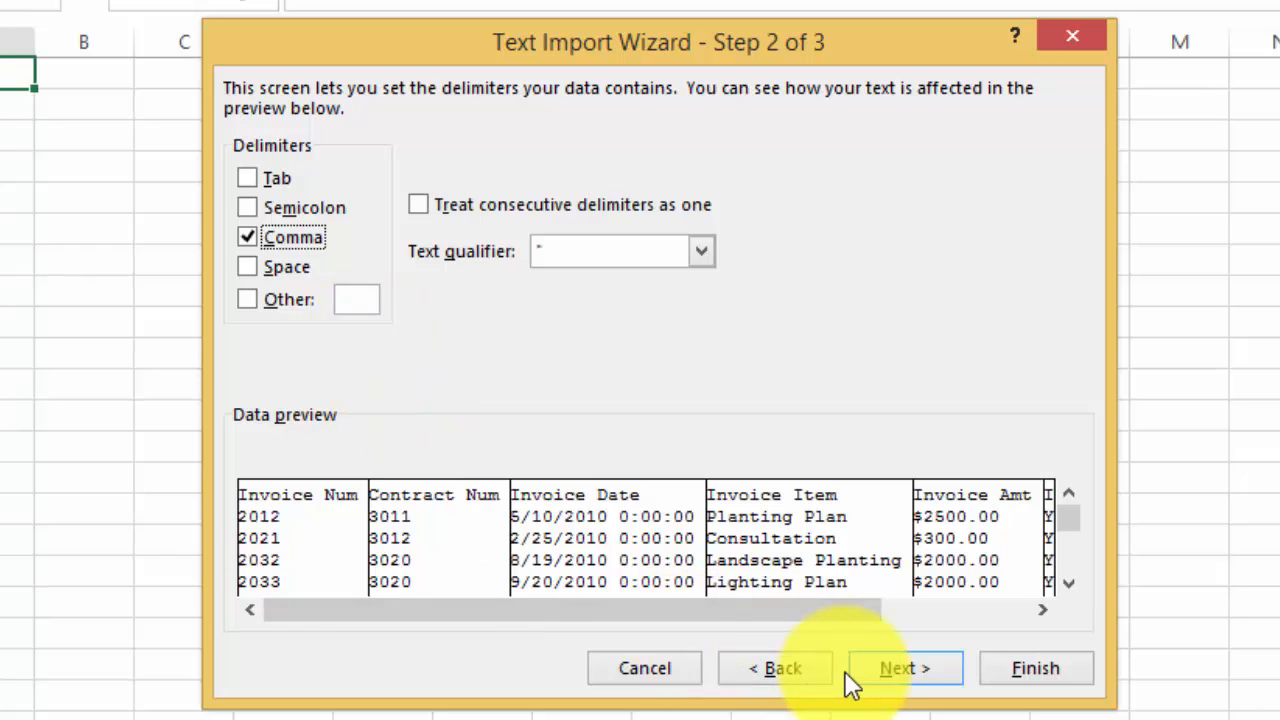
Step: Keep General column format and finish loading the invoices into columns A–F
click(903, 668)
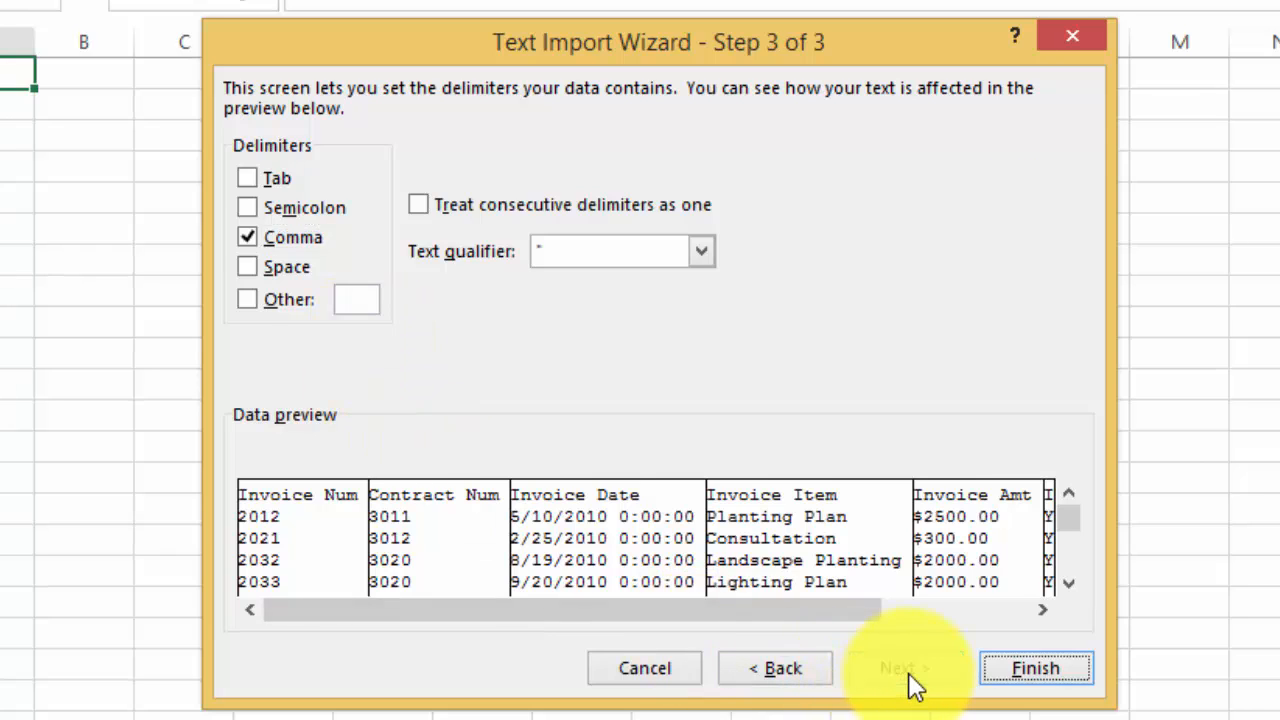
click(903, 668)
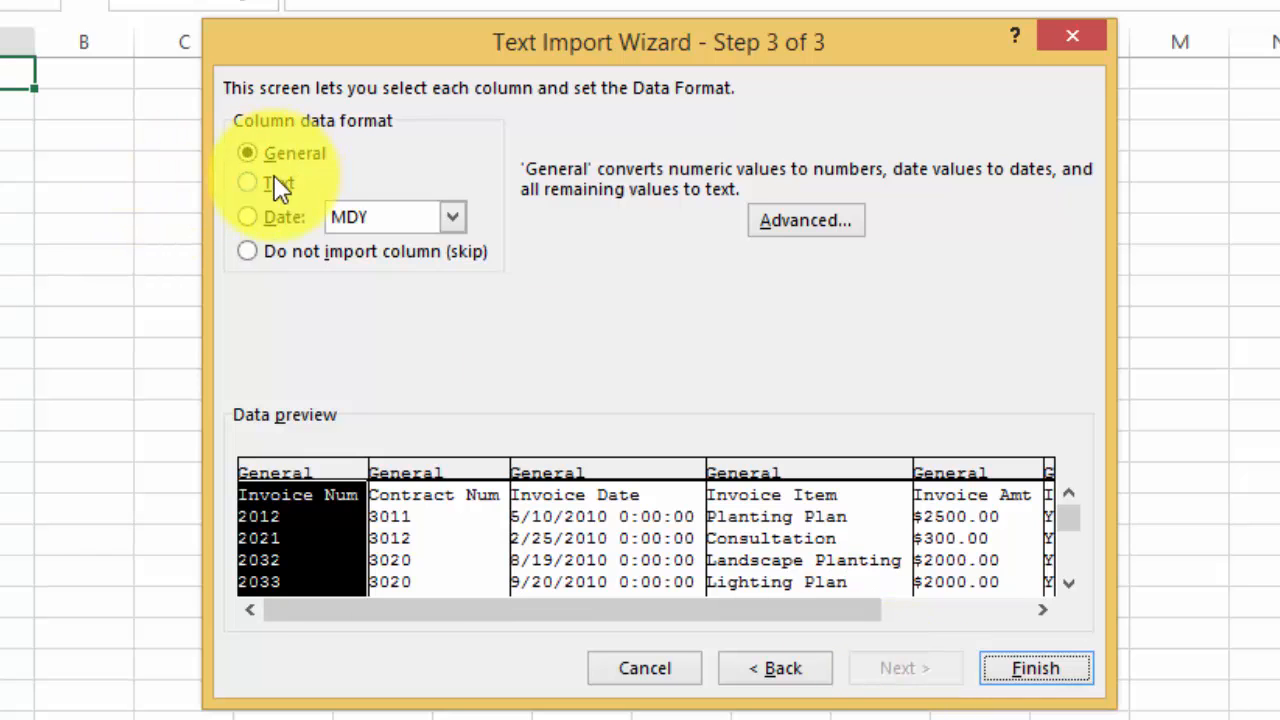
mouse_move(233, 205)
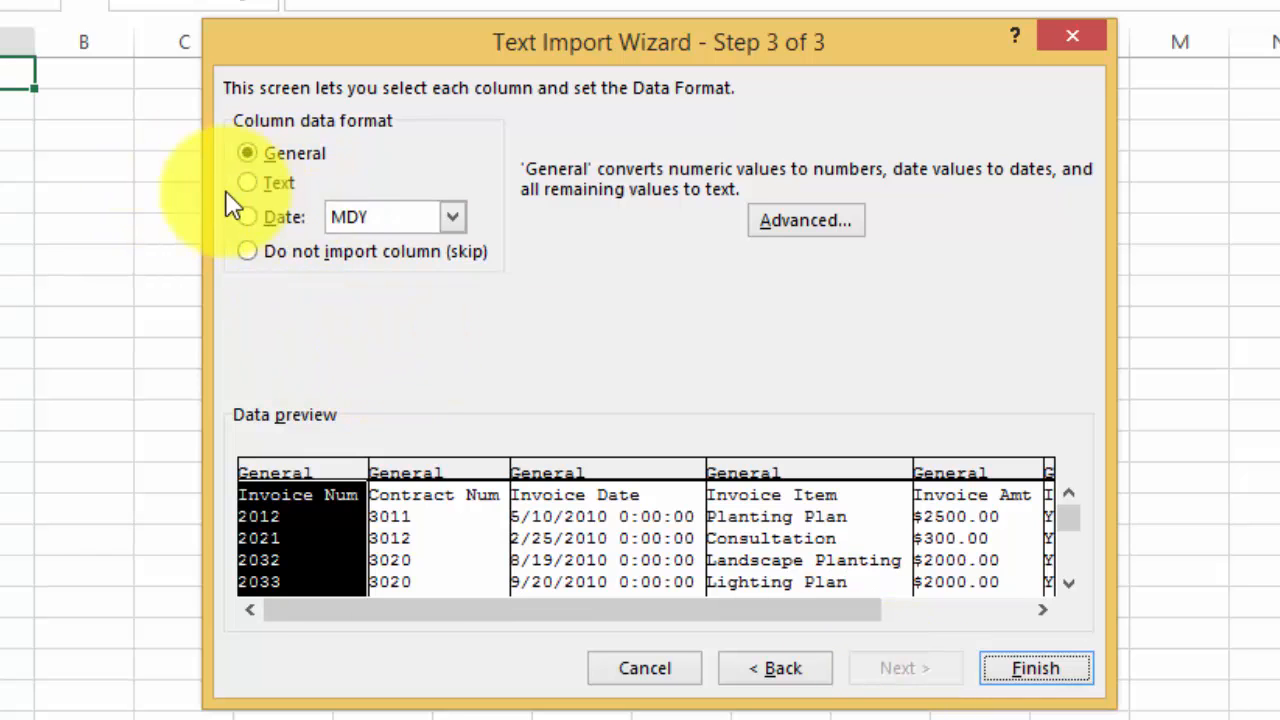
mouse_move(560, 330)
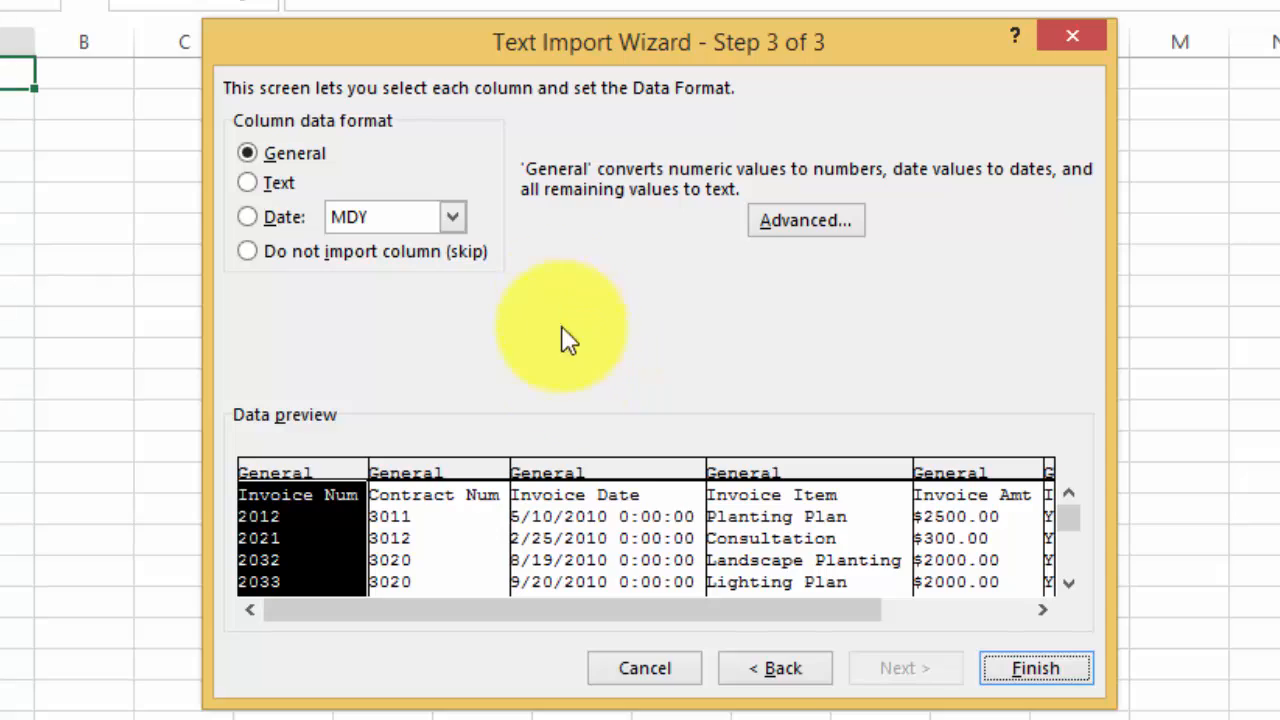
click(1035, 668)
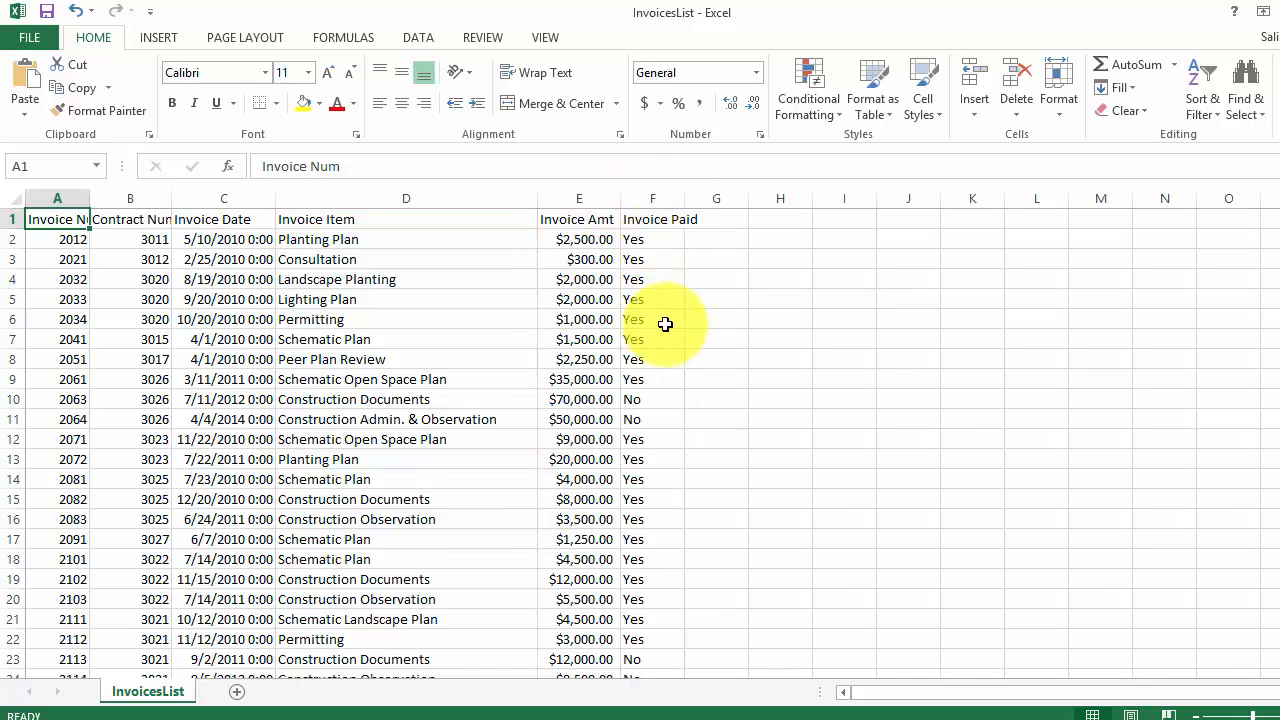
scroll(down, 3)
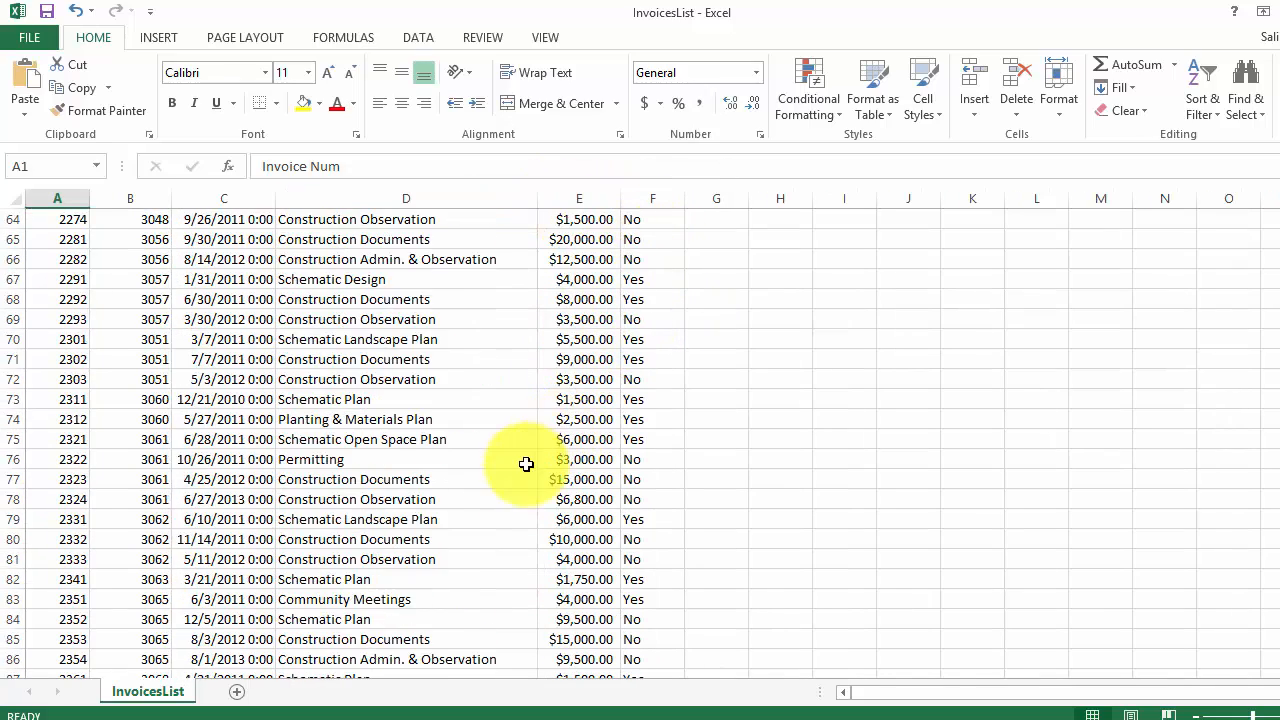
scroll(down, 3)
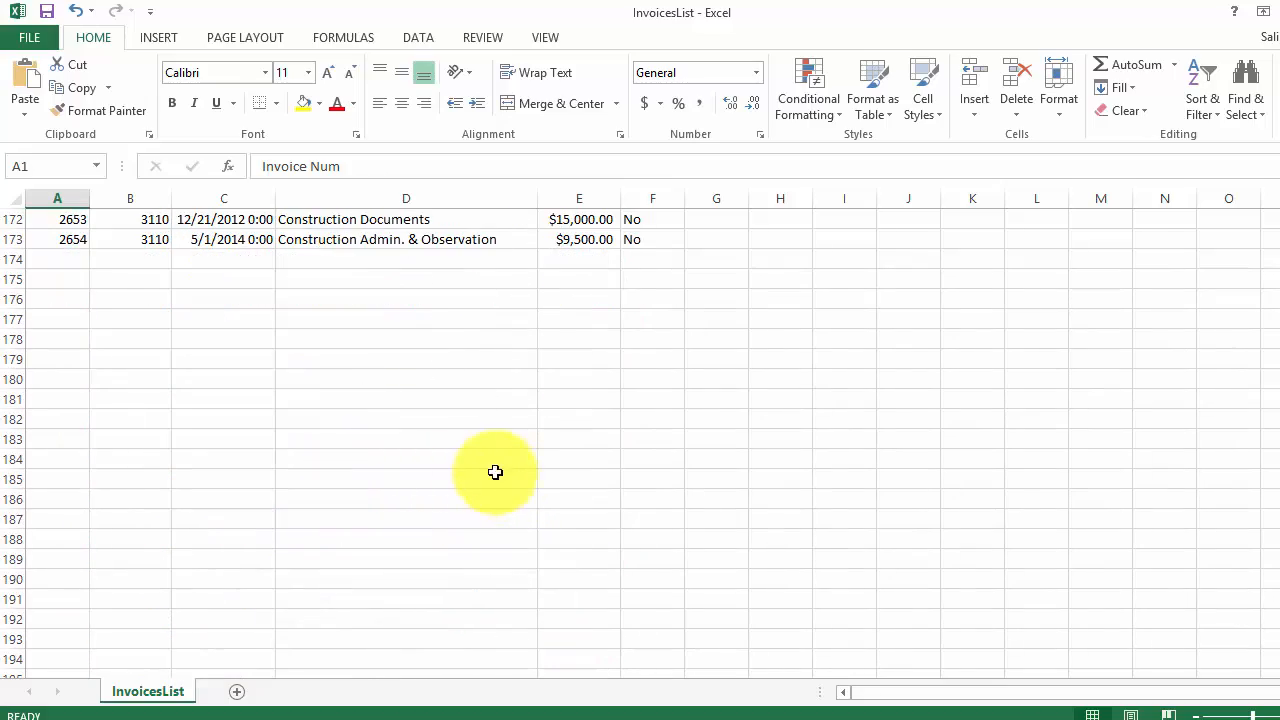
scroll(up, 3)
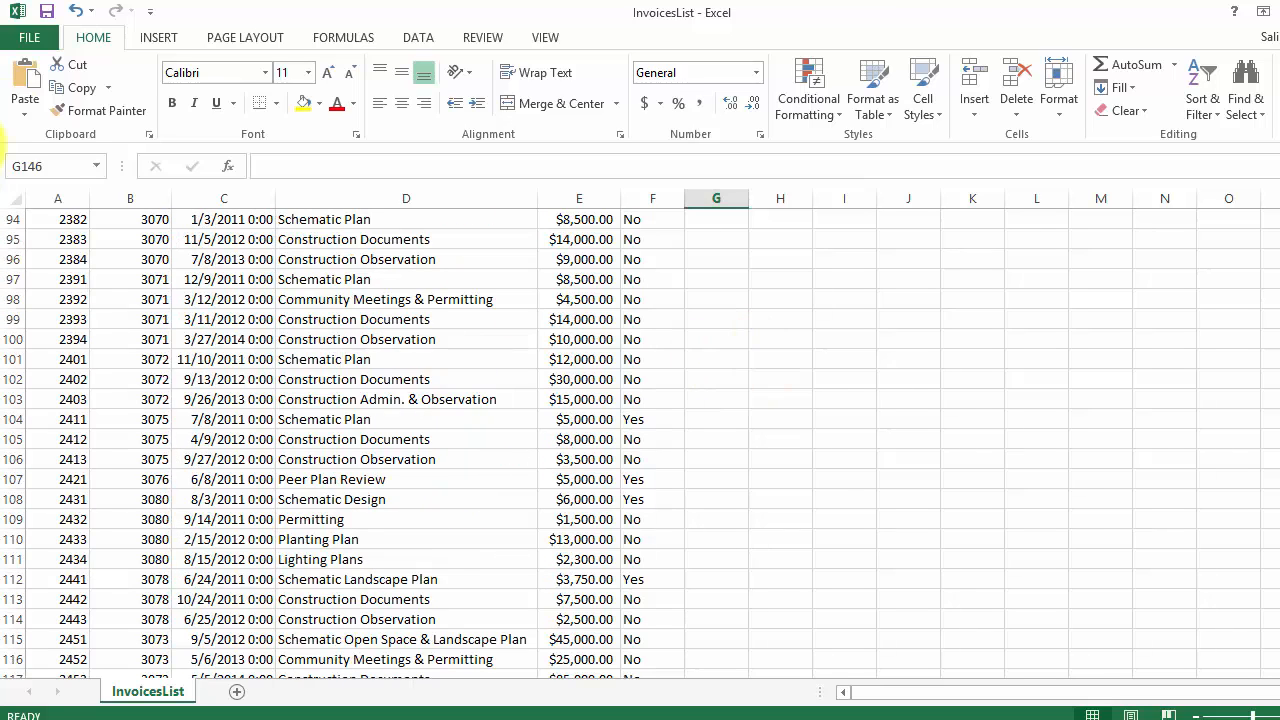
Step: Save the invoice list with the Excel Workbook file type chosen in Save As
click(29, 37)
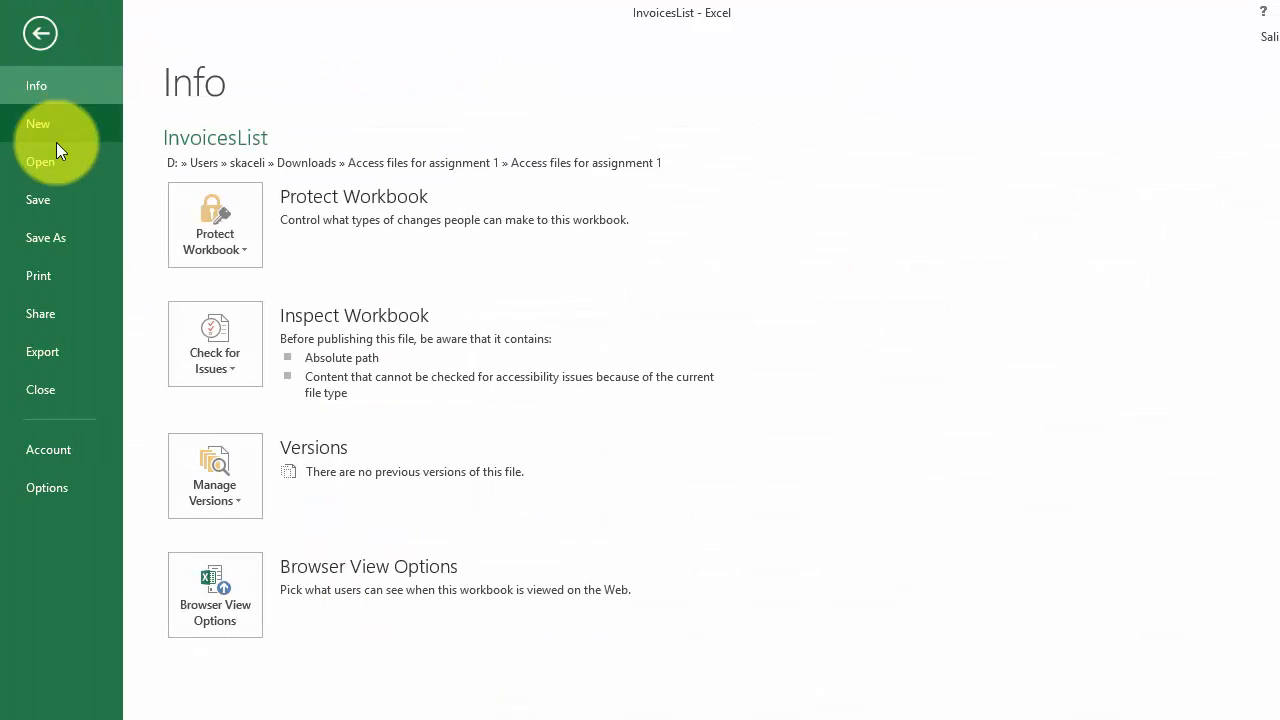
click(46, 237)
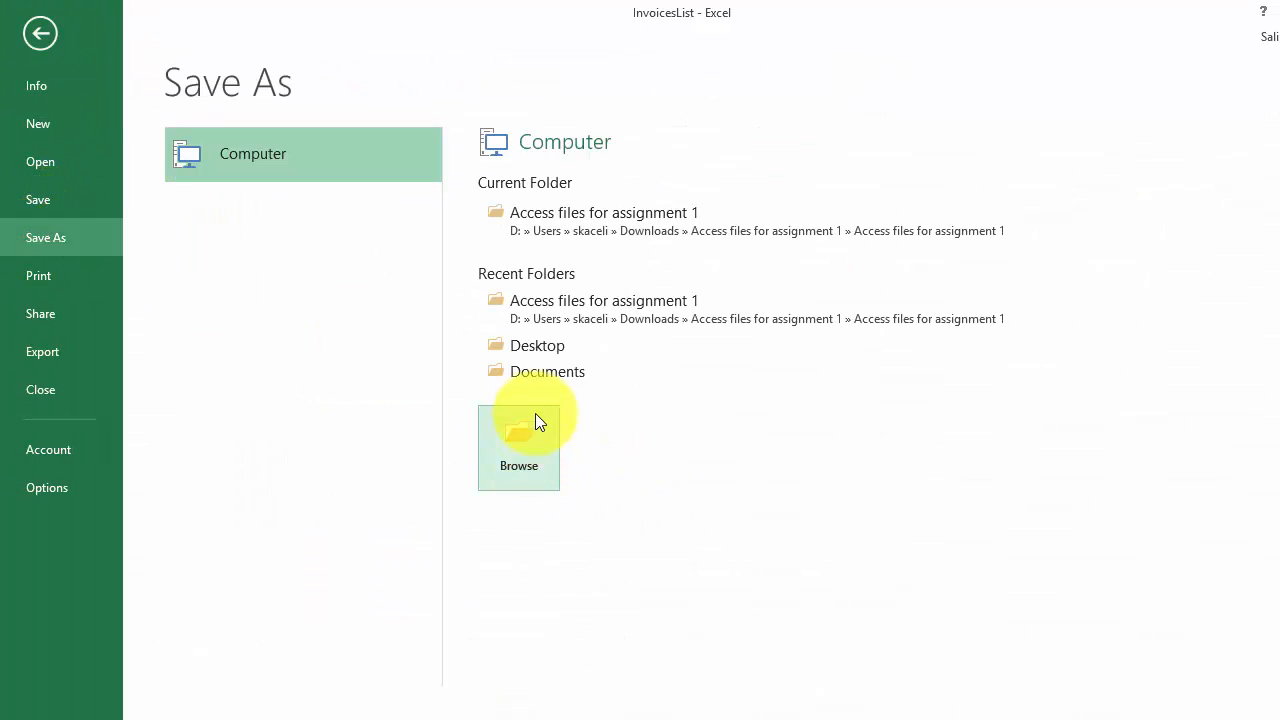
click(518, 448)
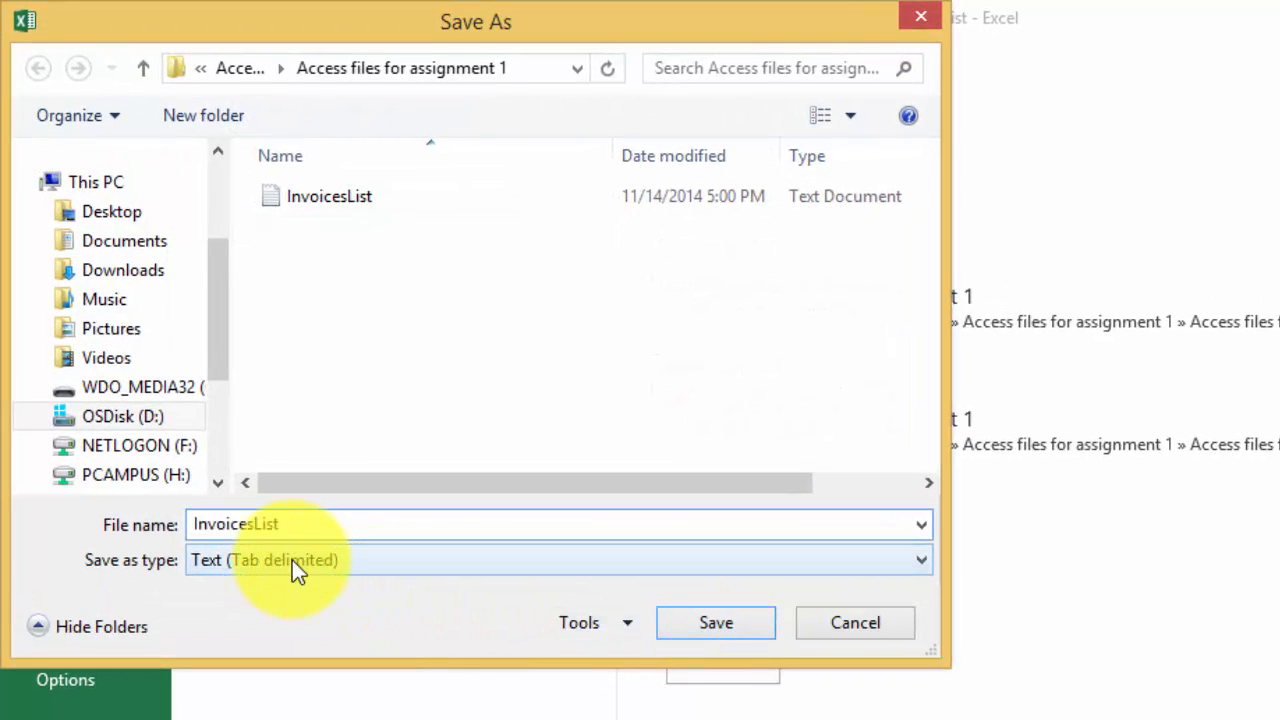
click(558, 560)
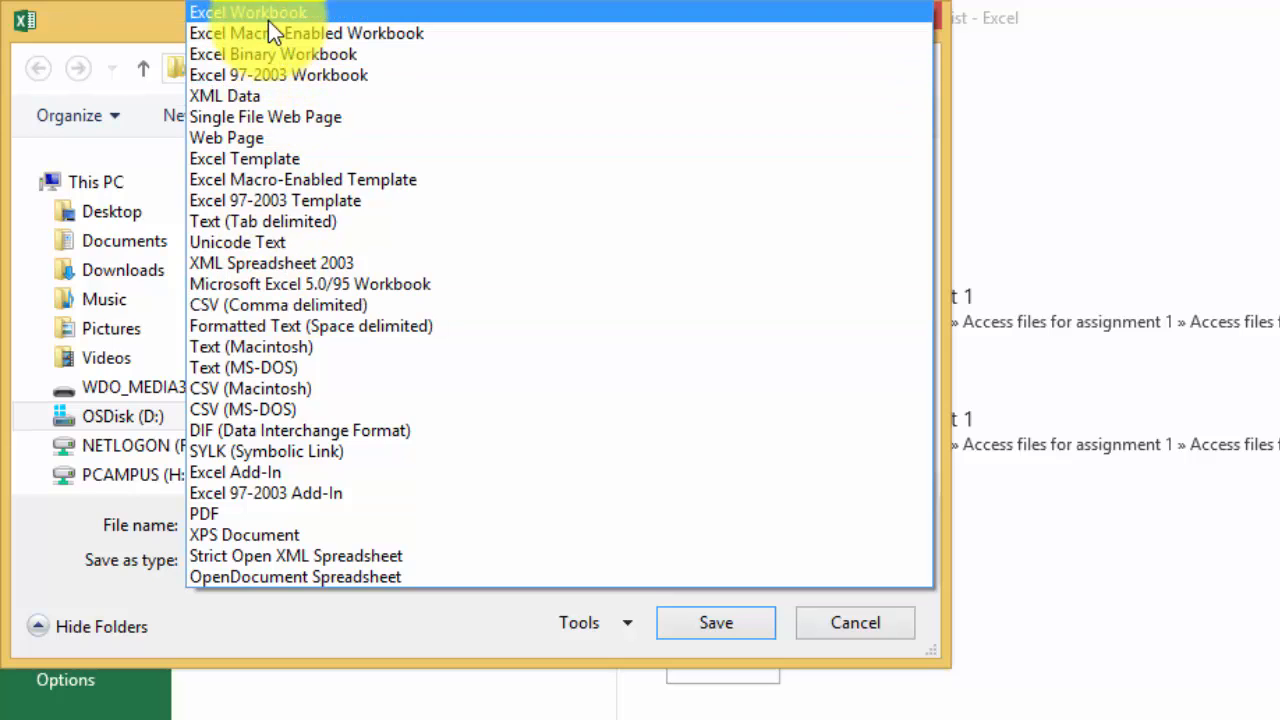
click(249, 12)
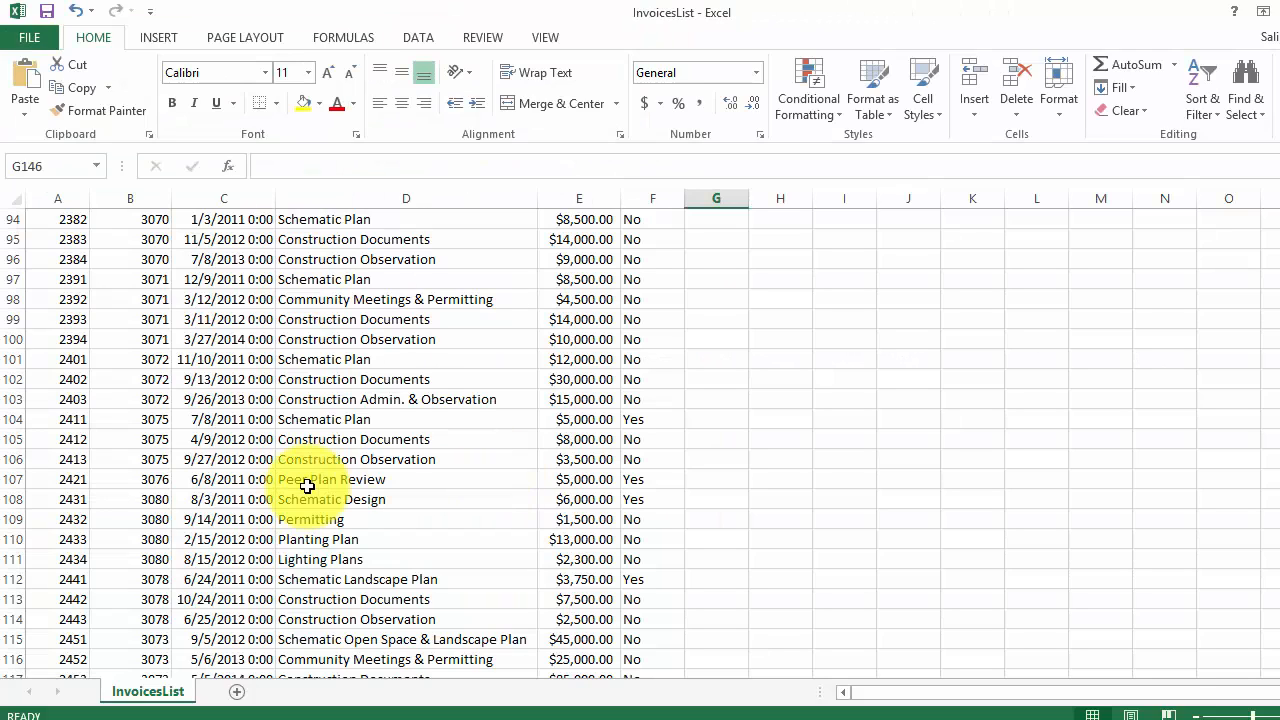
click(330, 479)
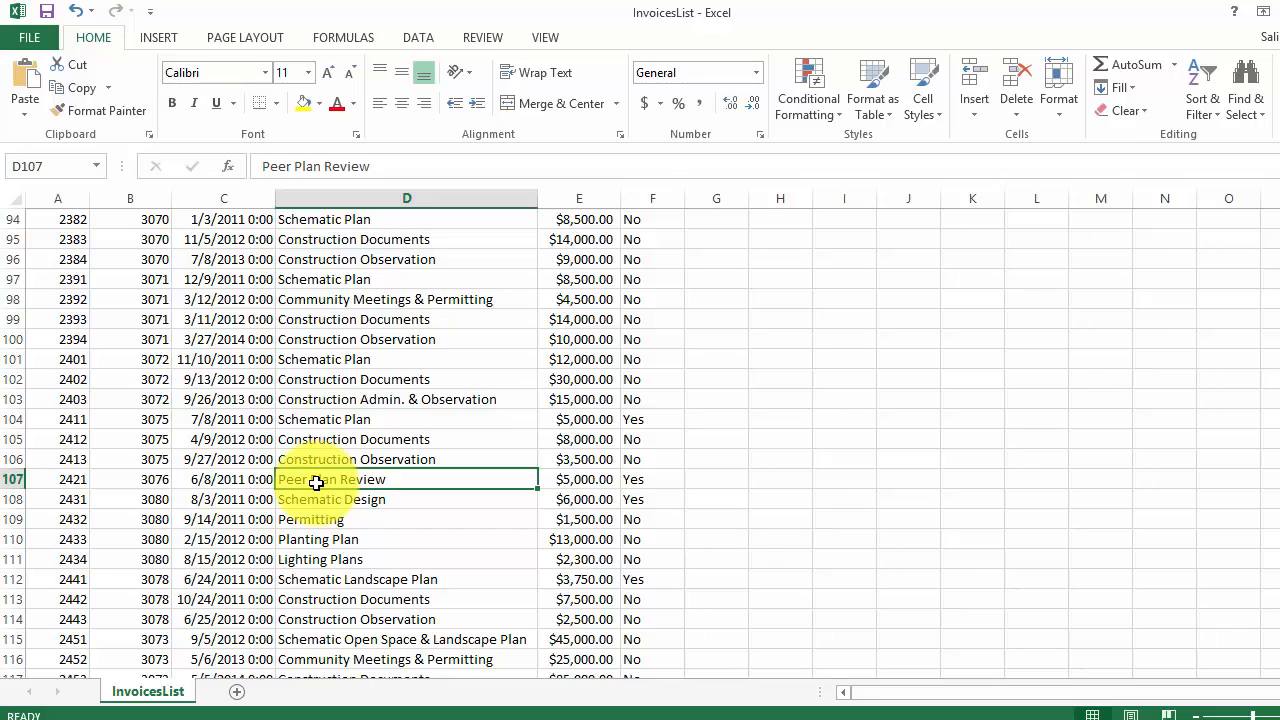
scroll(down, 3)
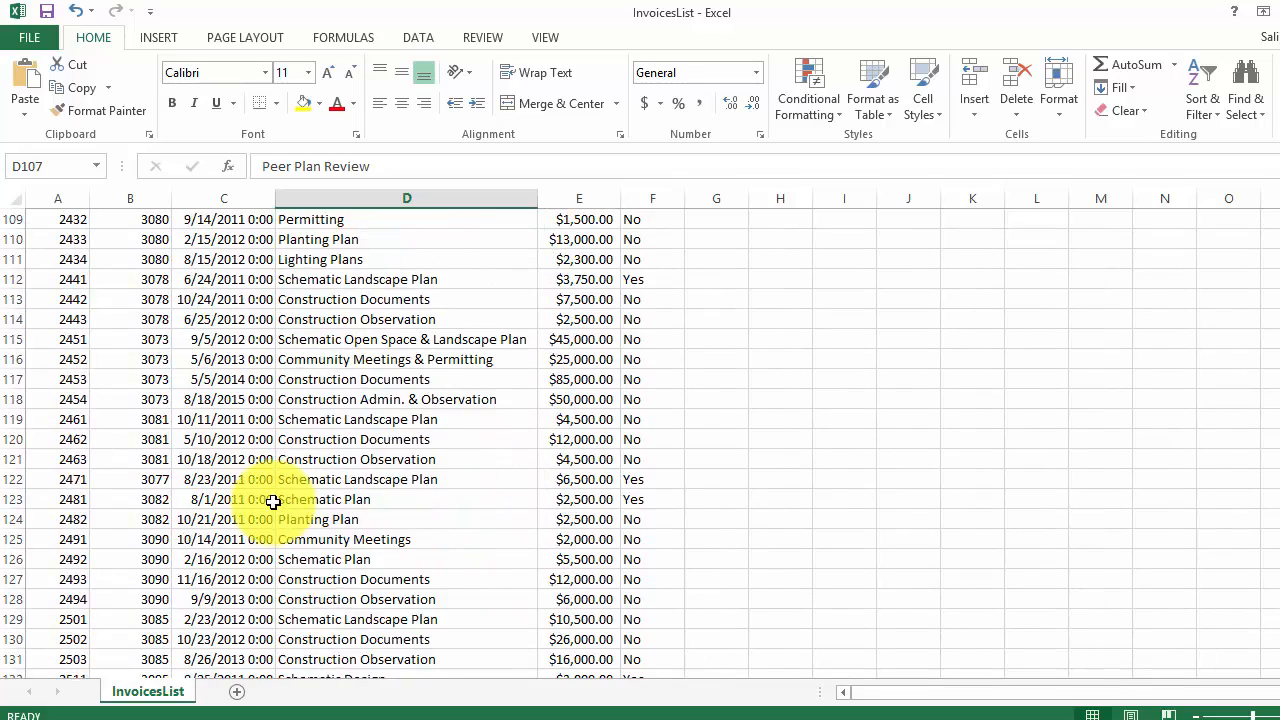
scroll(up, 3)
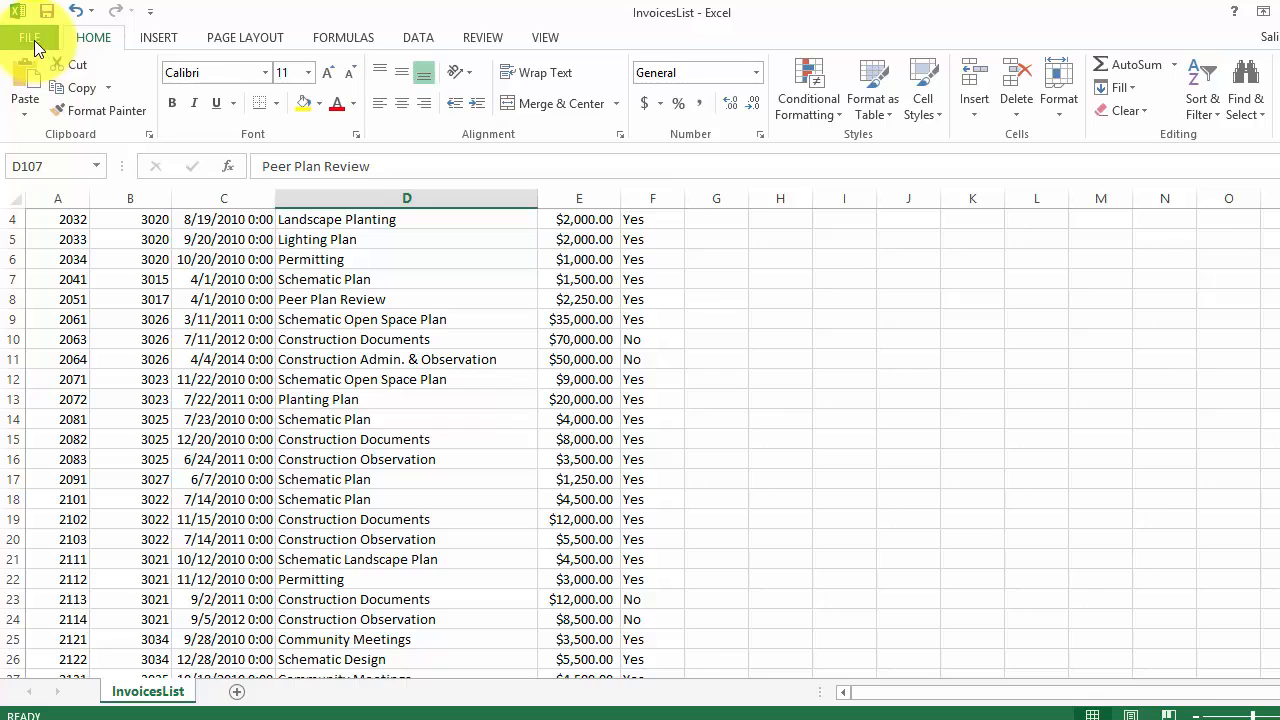
Step: Save as 'New Invoices in CSV' in CSV (Comma delimited) format, then open it in Notepad
click(30, 37)
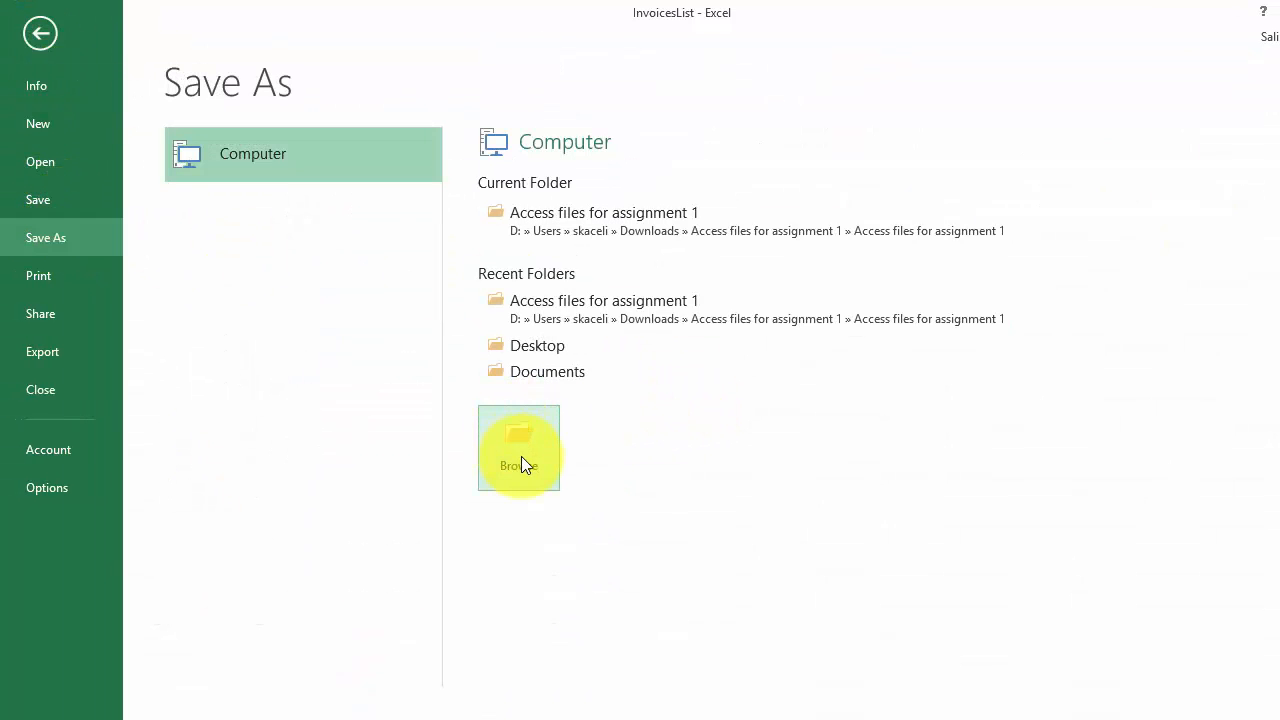
click(518, 450)
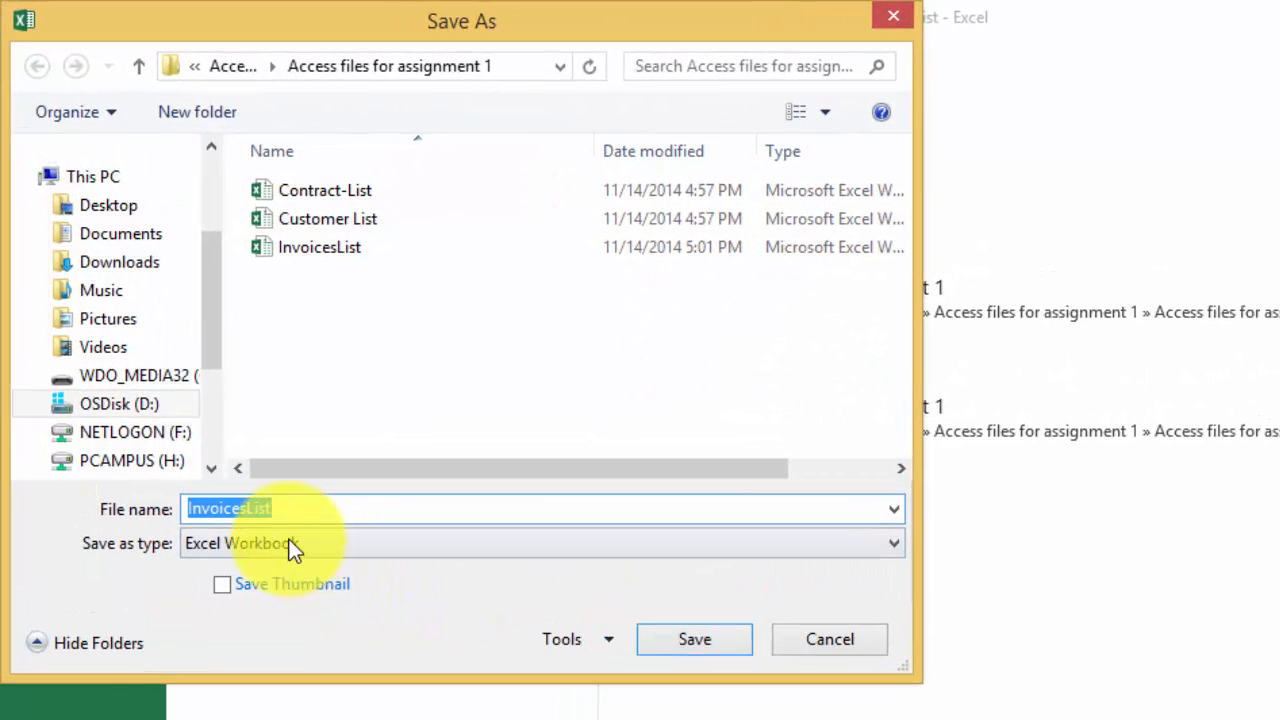
mouse_move(258, 560)
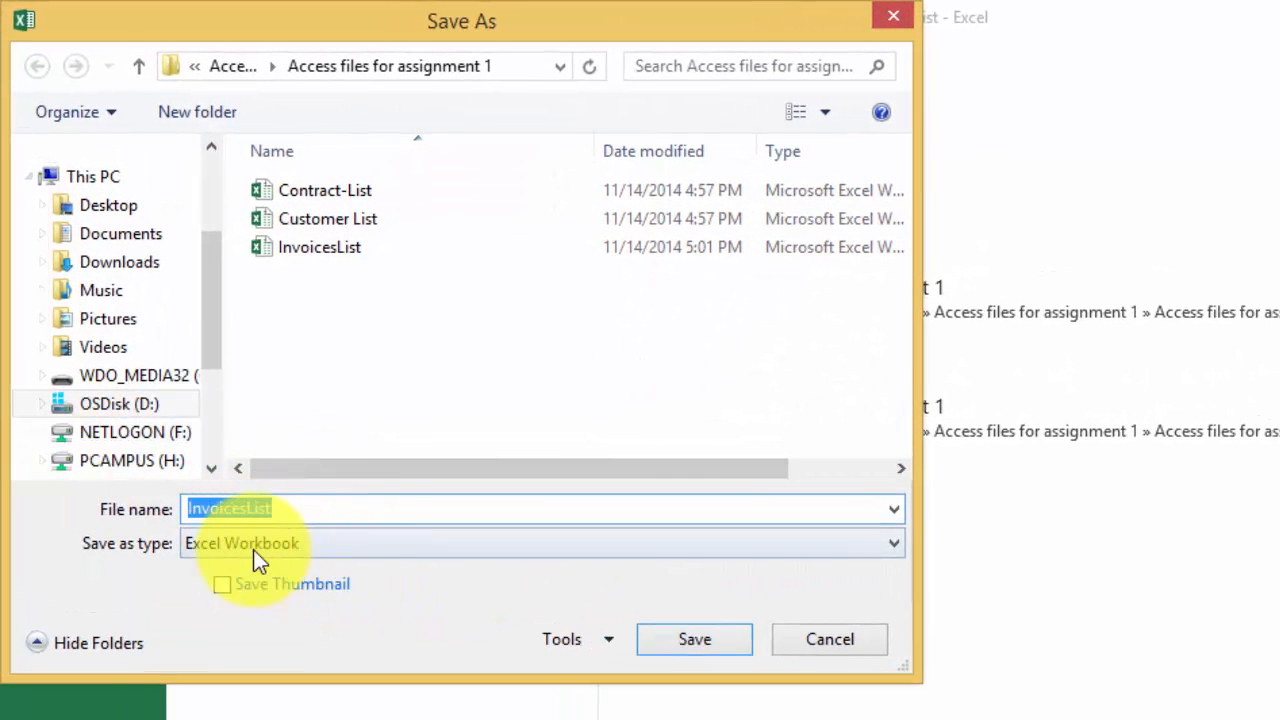
click(540, 543)
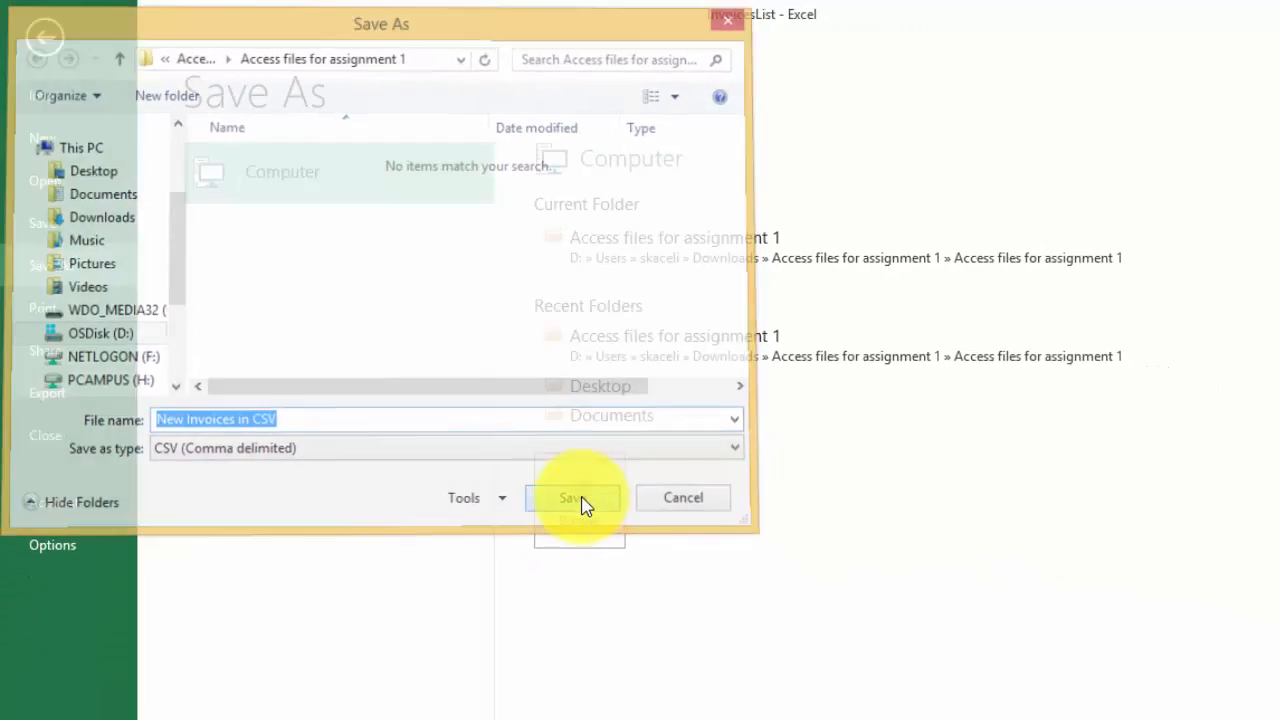
click(570, 497)
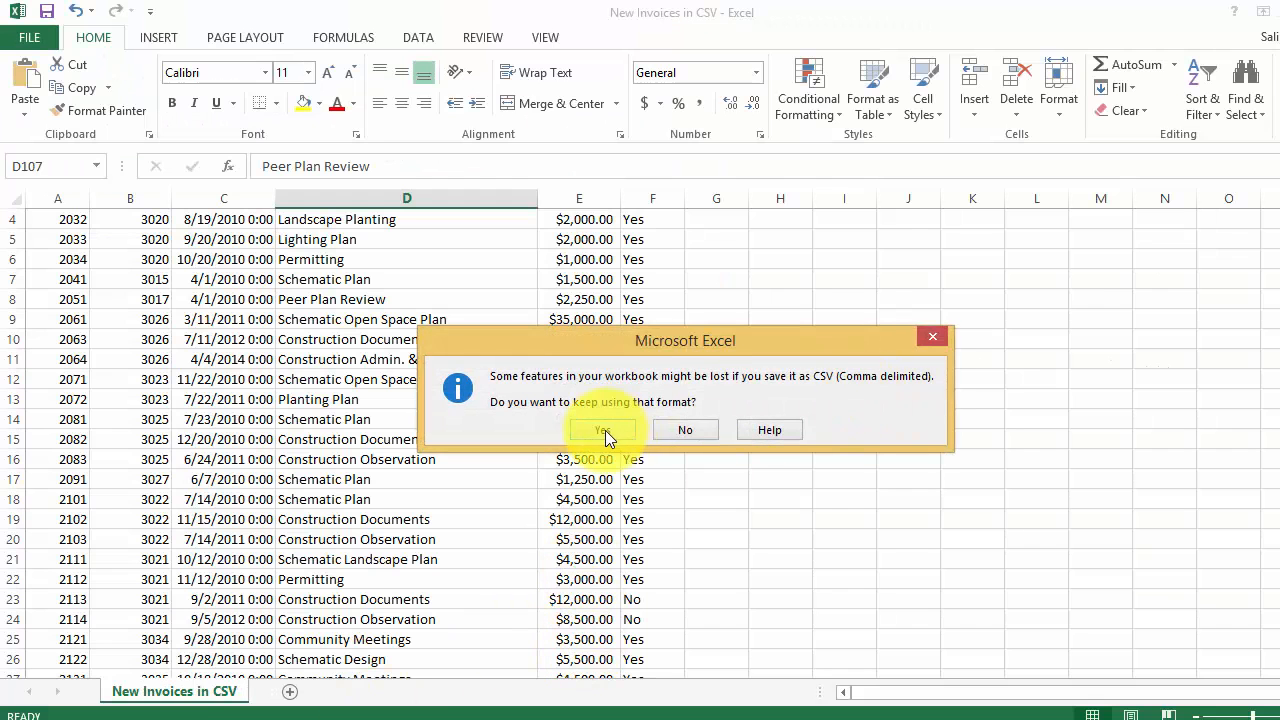
click(603, 429)
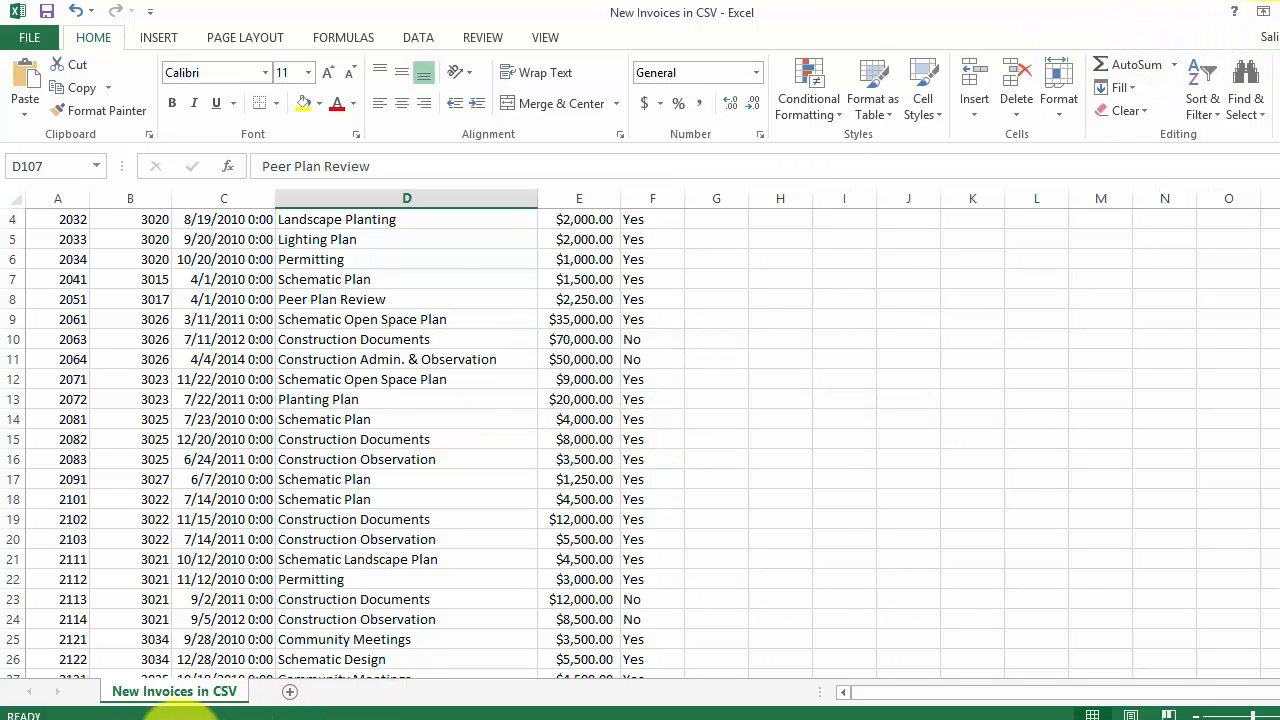
right_click(526, 294)
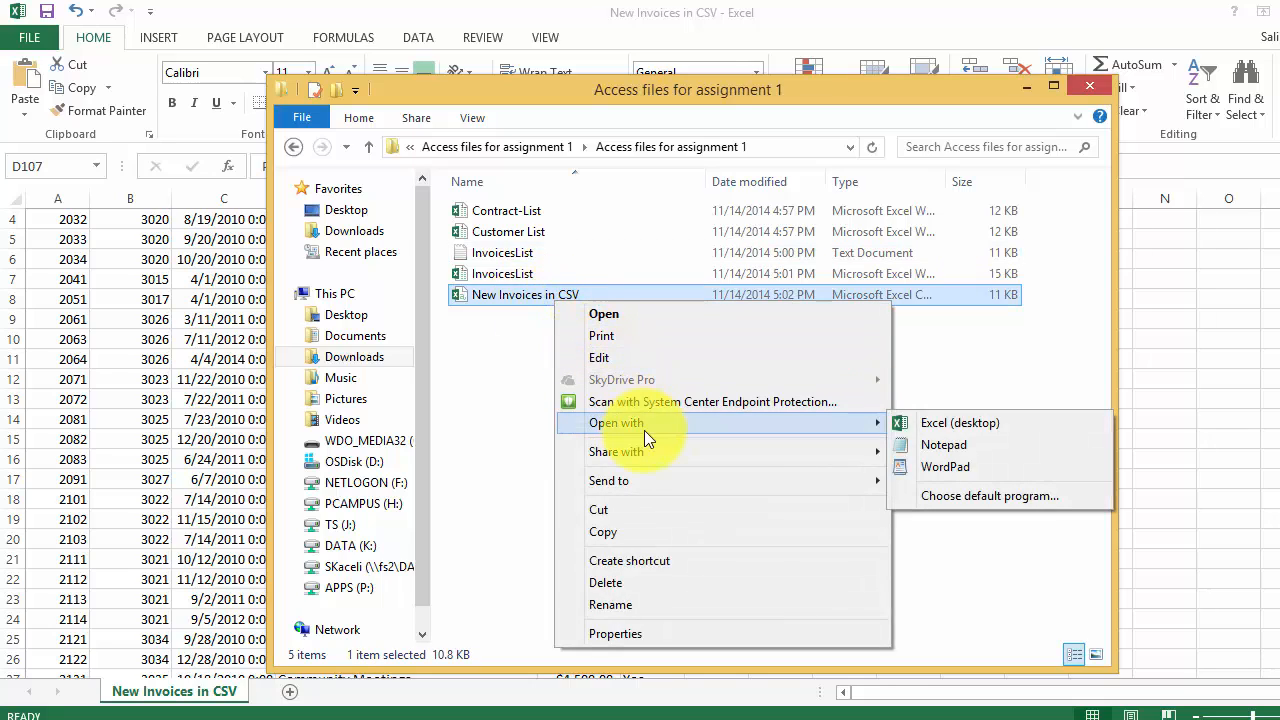
click(943, 444)
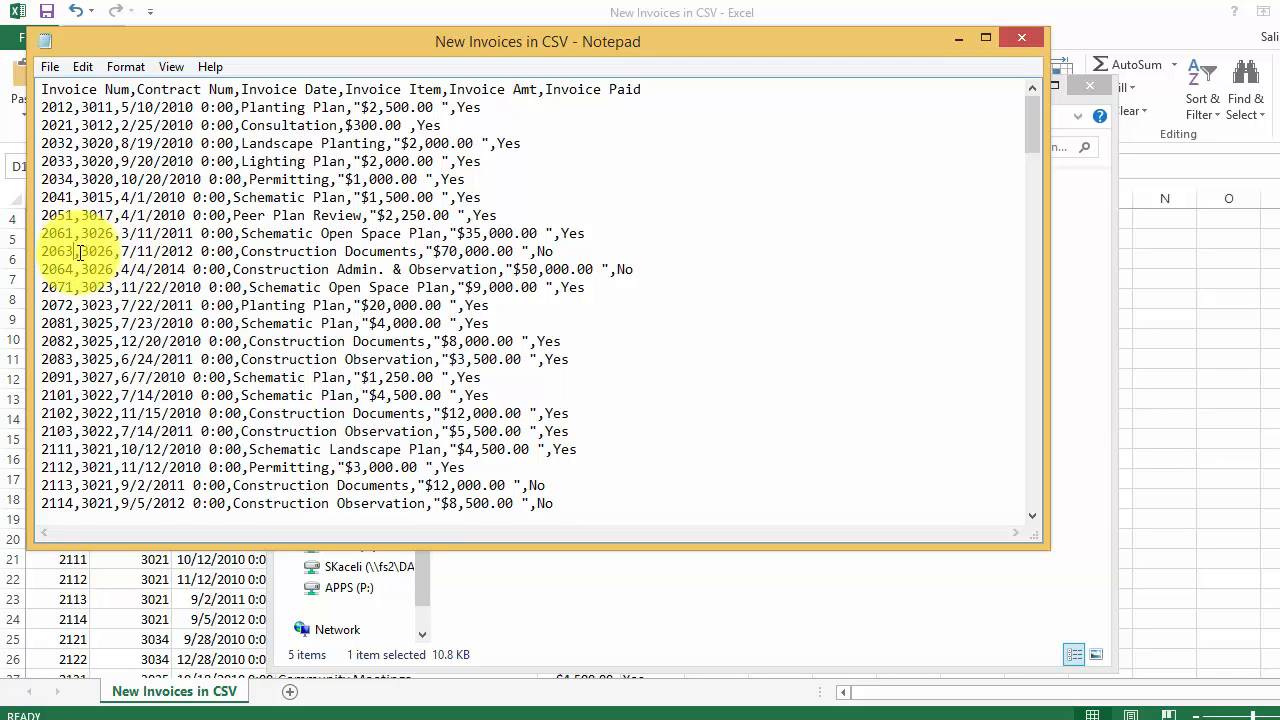
mouse_move(1253, 265)
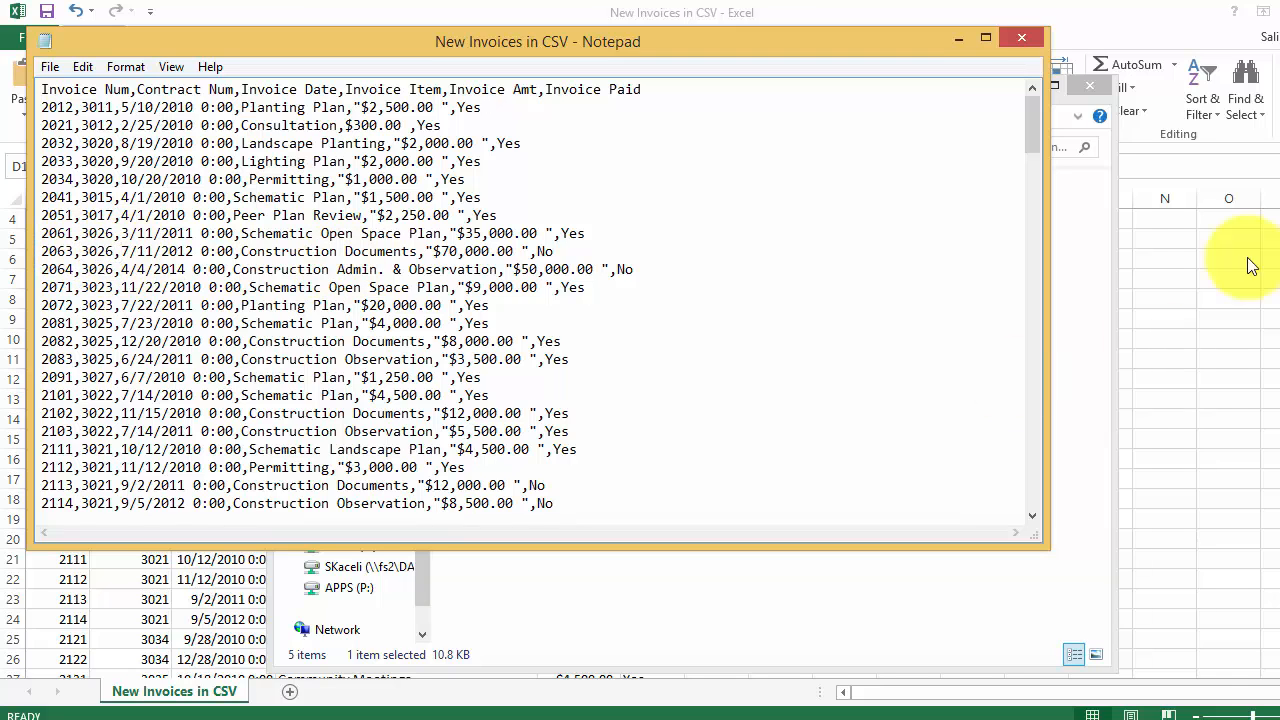
Step: Close the Notepad view and return to the New Invoices in CSV workbook
click(1021, 41)
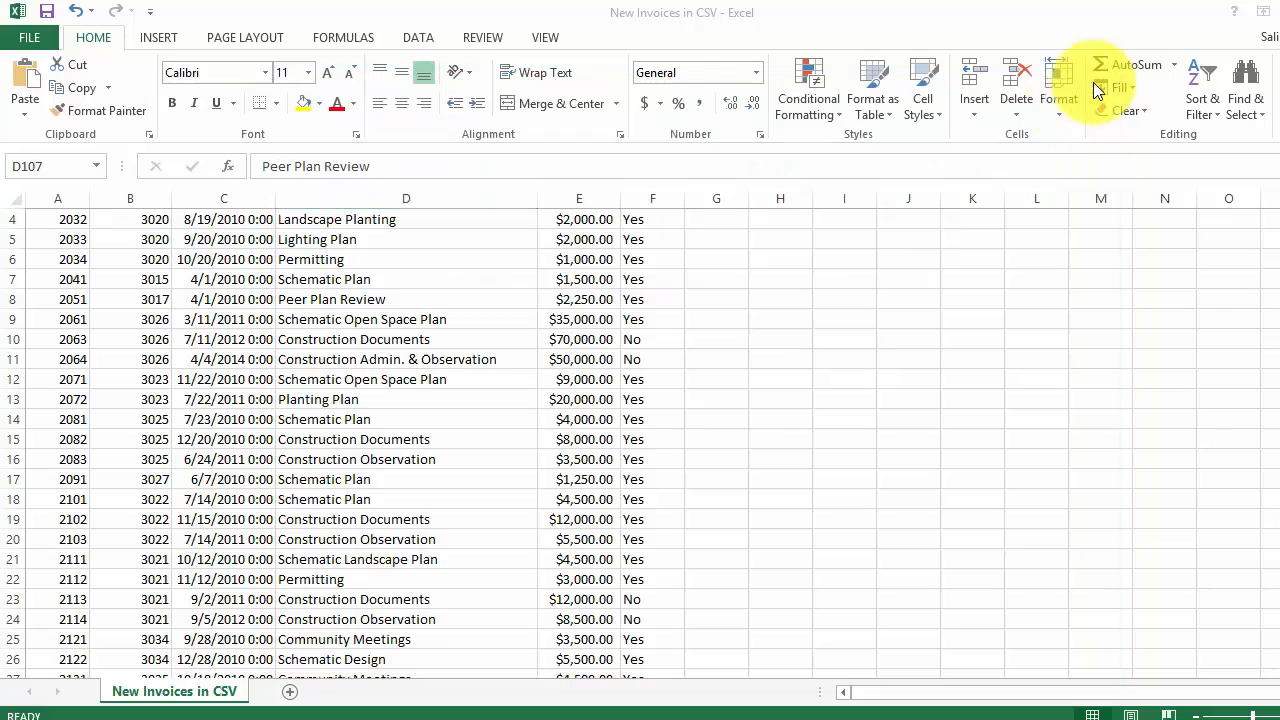